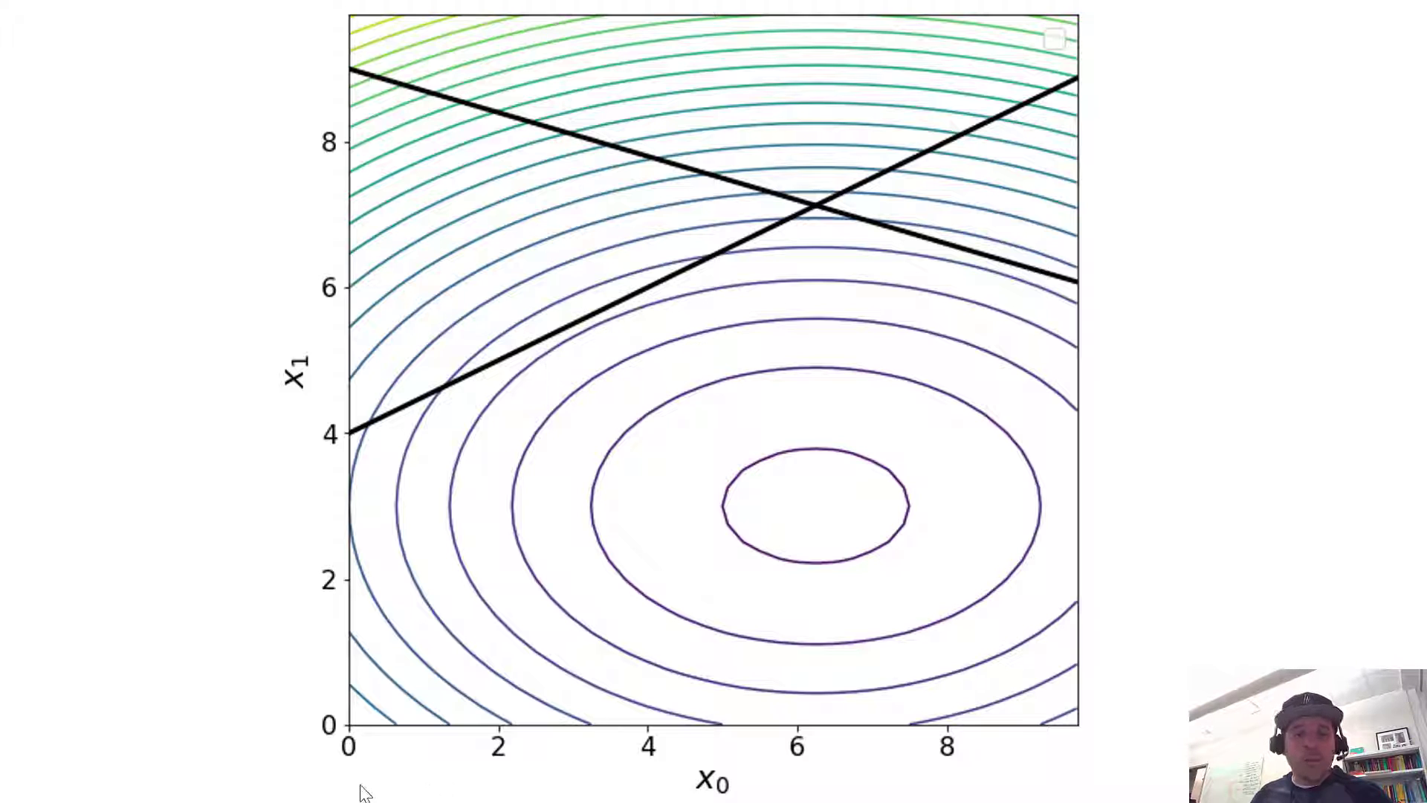
{"action": "mouse_move", "coordinate": [419, 103]}
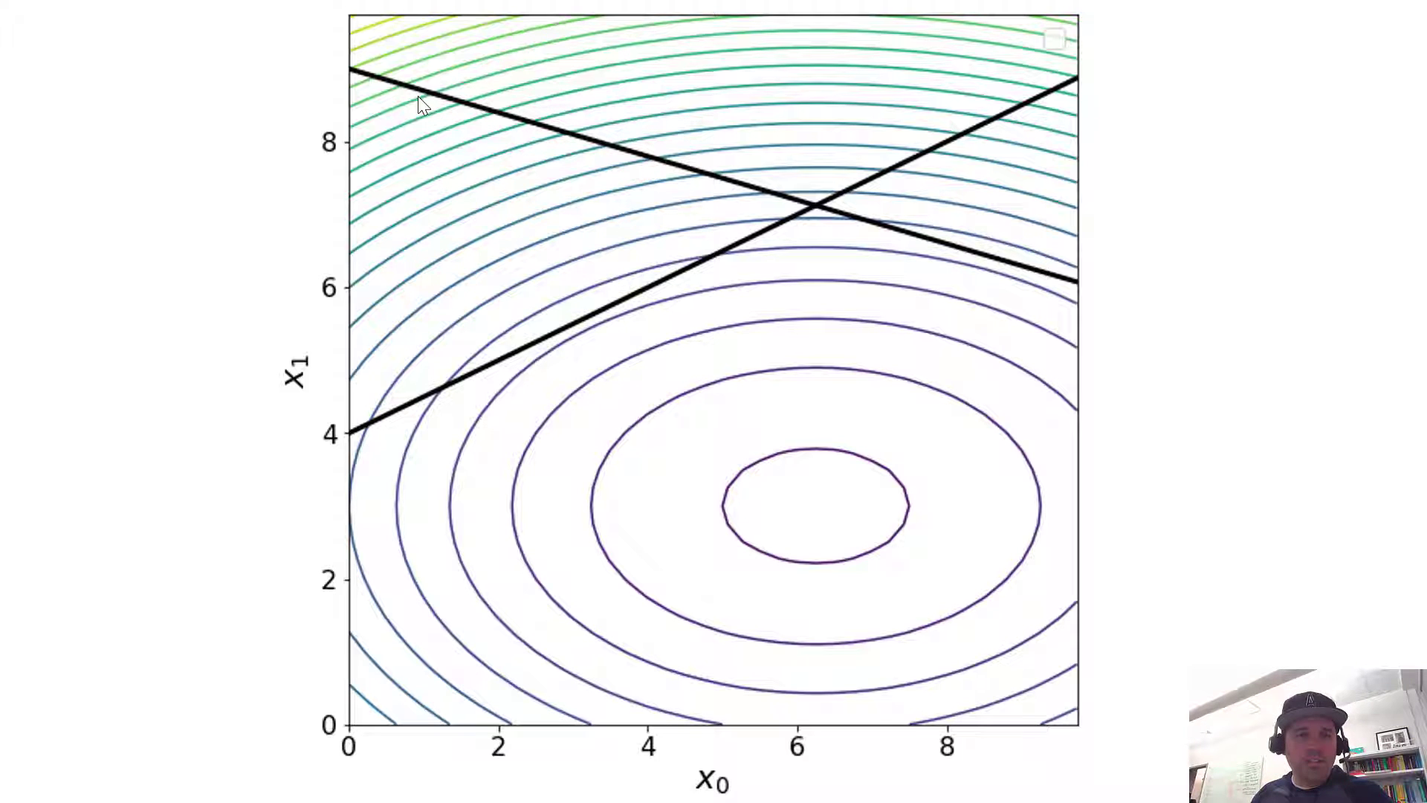
{"action": "mouse_move", "coordinate": [1218, 433]}
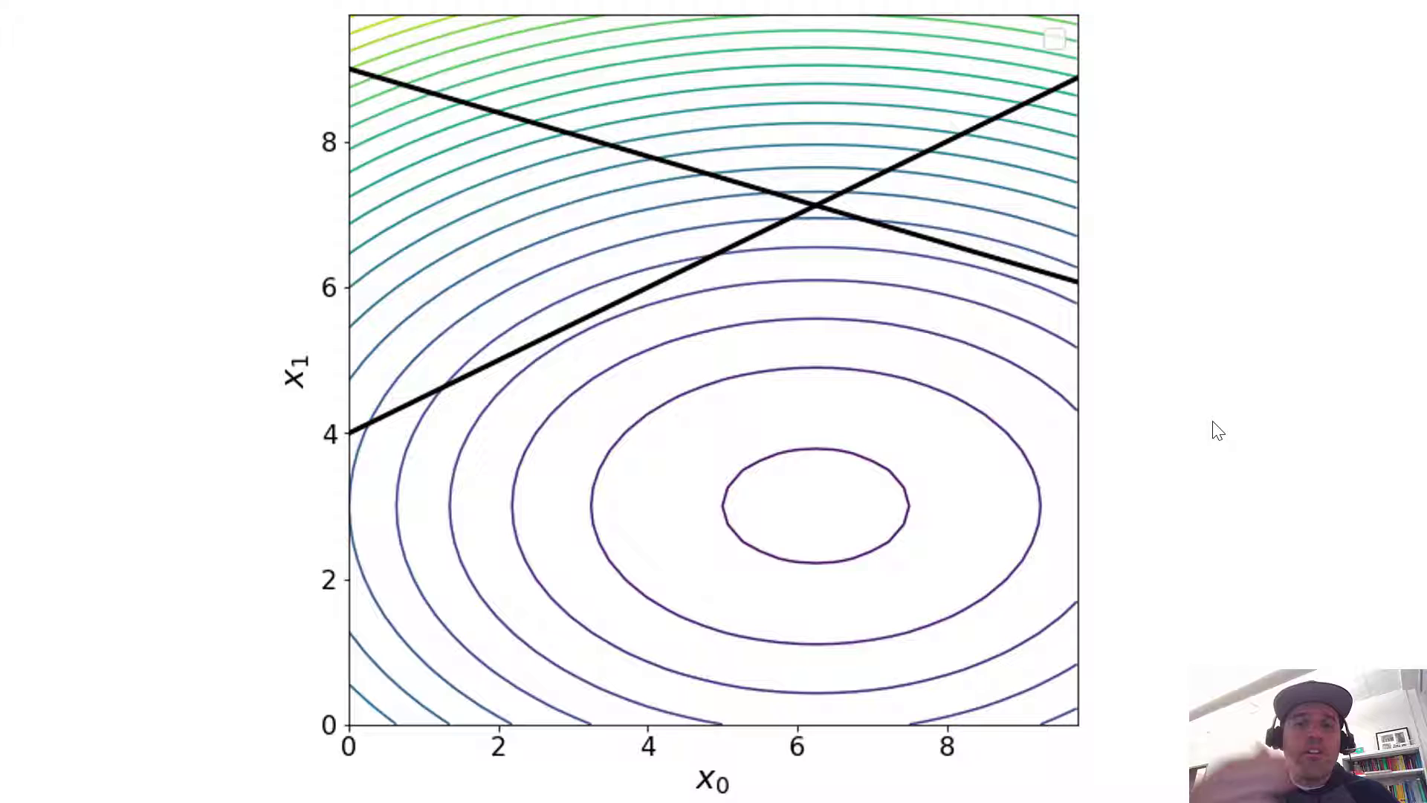
{"action": "mouse_move", "coordinate": [403, 179]}
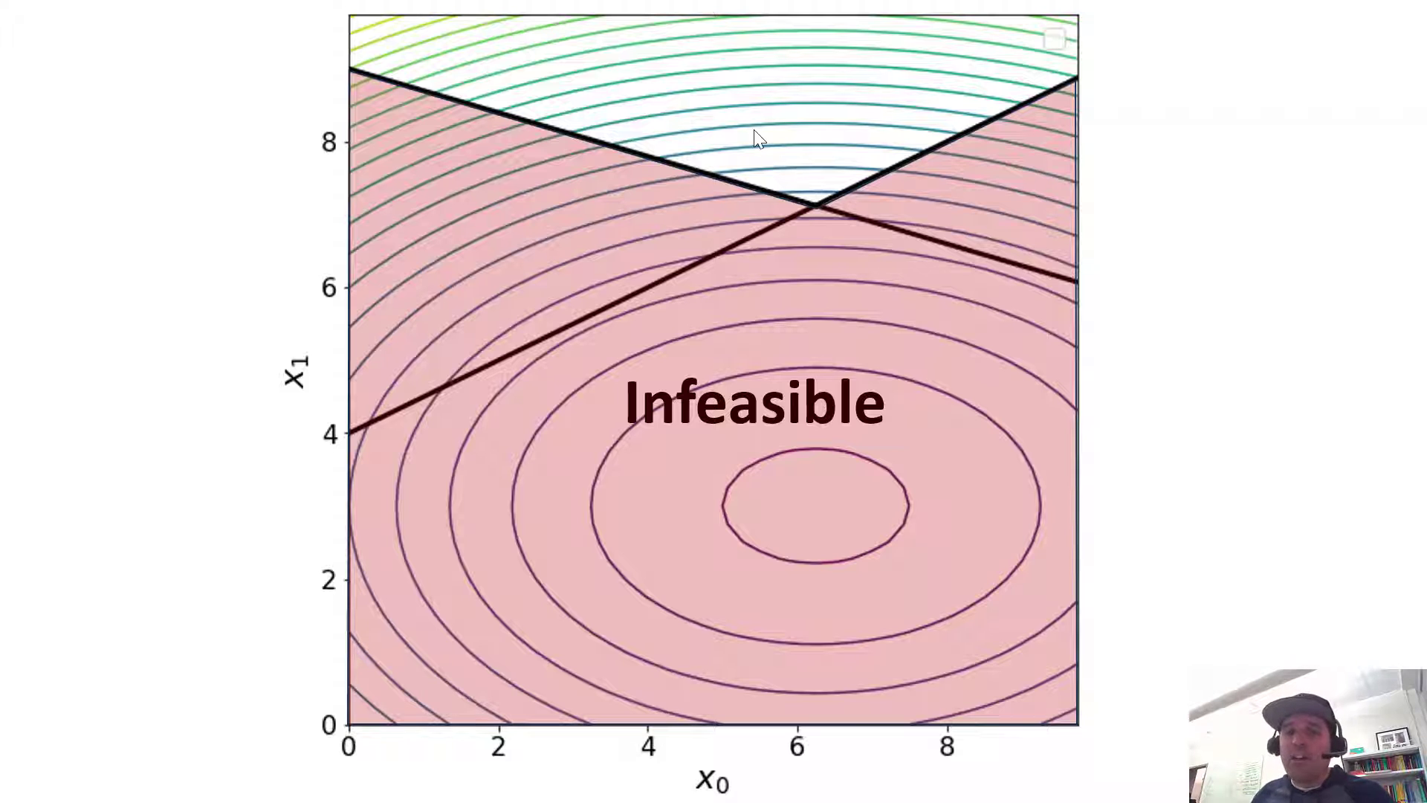
{"action": "left_click", "coordinate": [428, 23]}
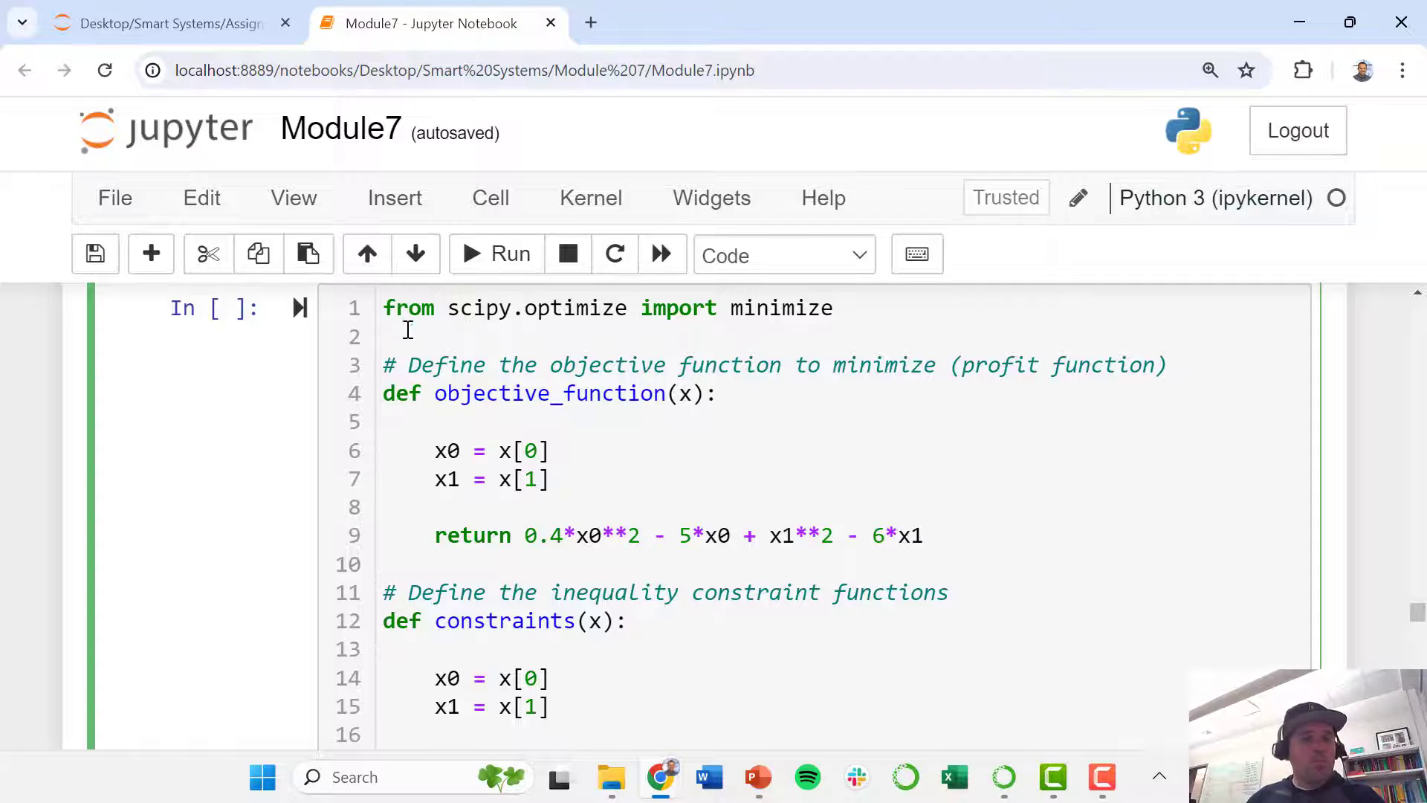
{"action": "mouse_move", "coordinate": [511, 319]}
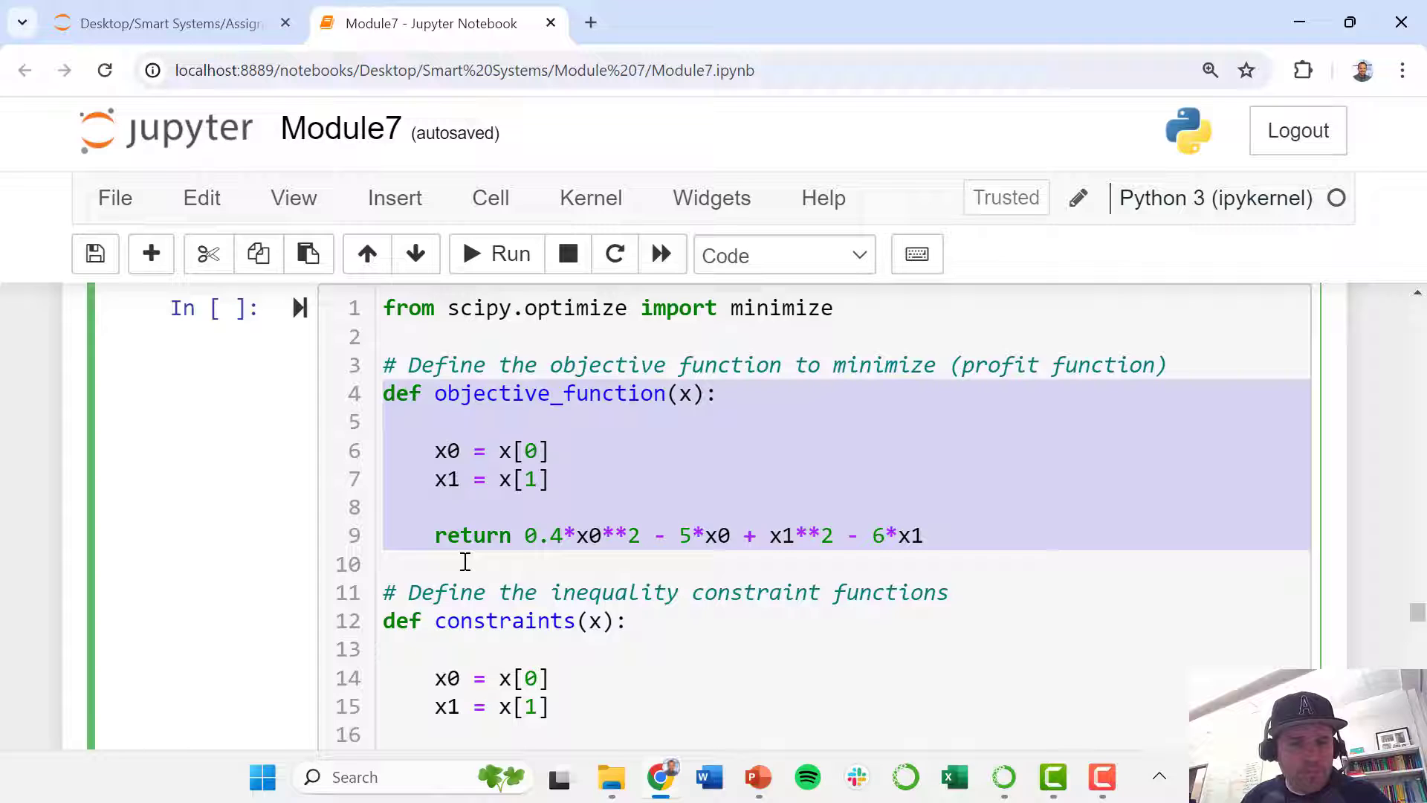
{"action": "scroll", "scroll_direction": "down", "scroll_amount": 3}
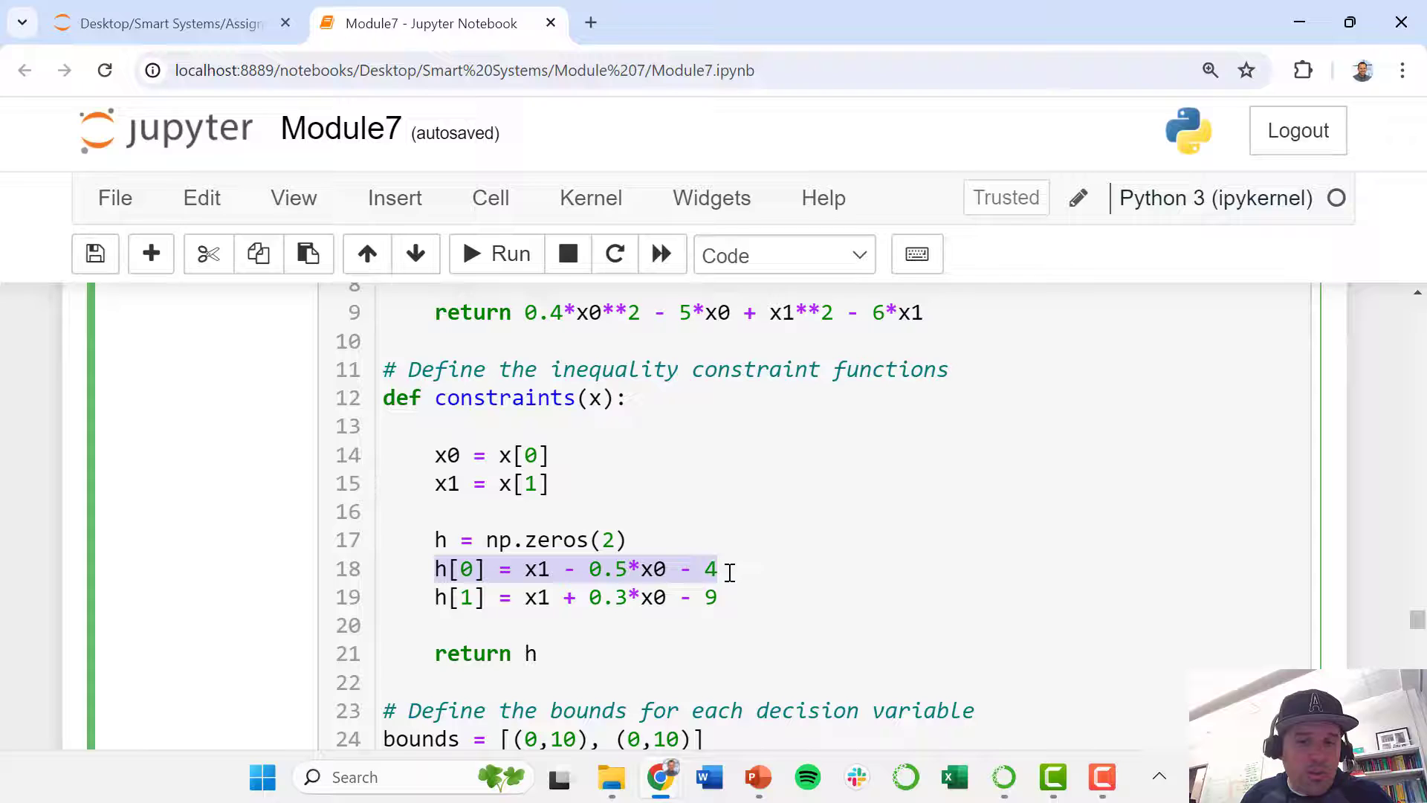
{"action": "left_click", "coordinate": [459, 569]}
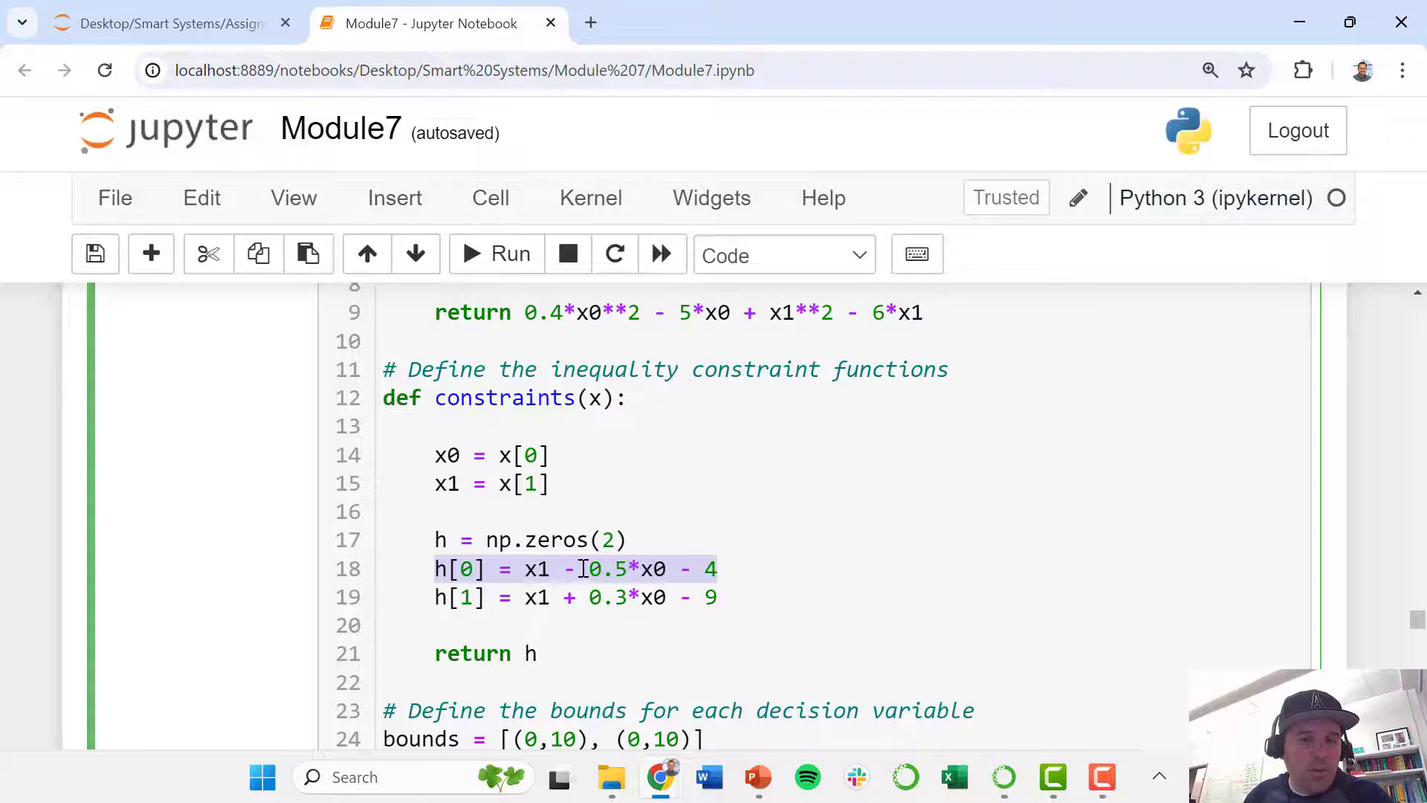
{"action": "mouse_move", "coordinate": [682, 576]}
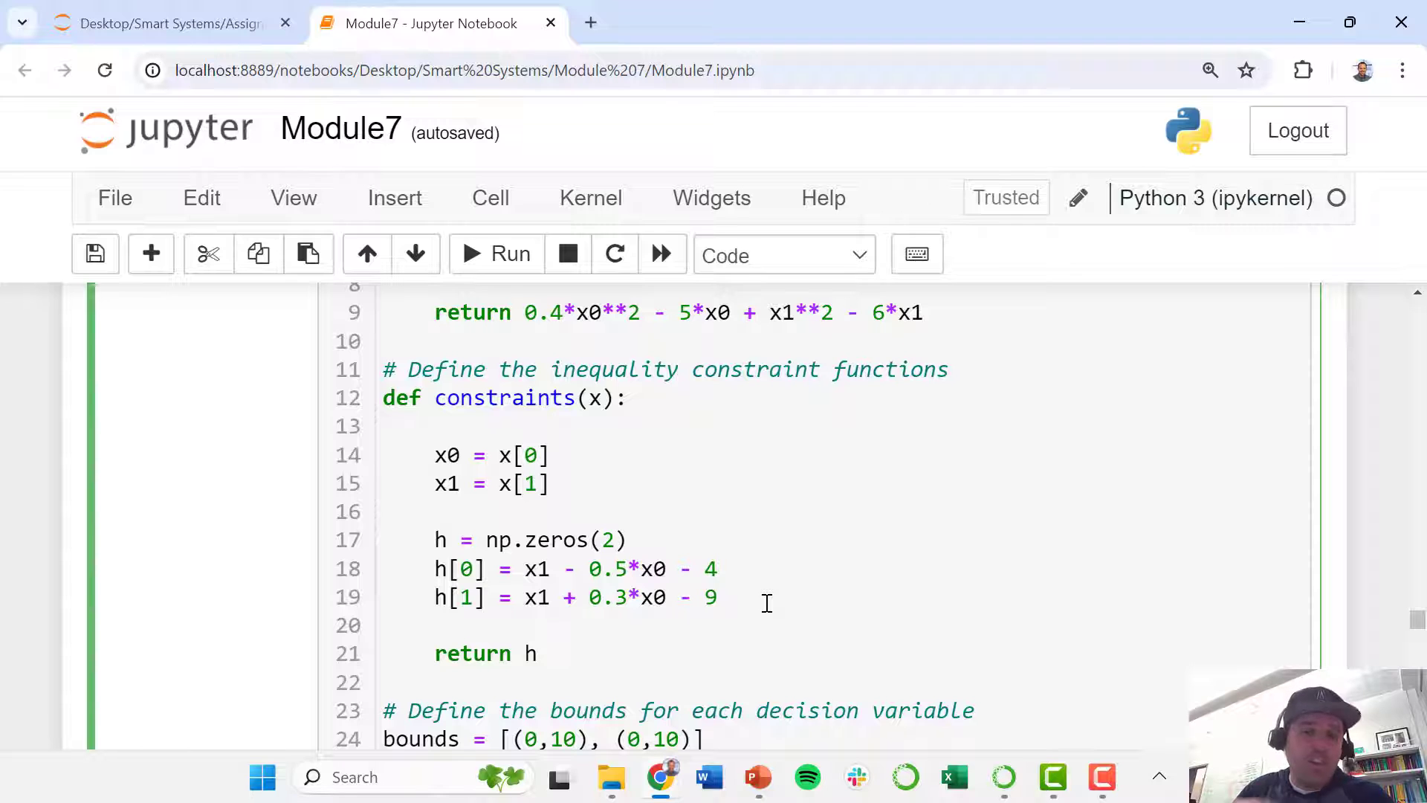
{"action": "left_click", "coordinate": [436, 597]}
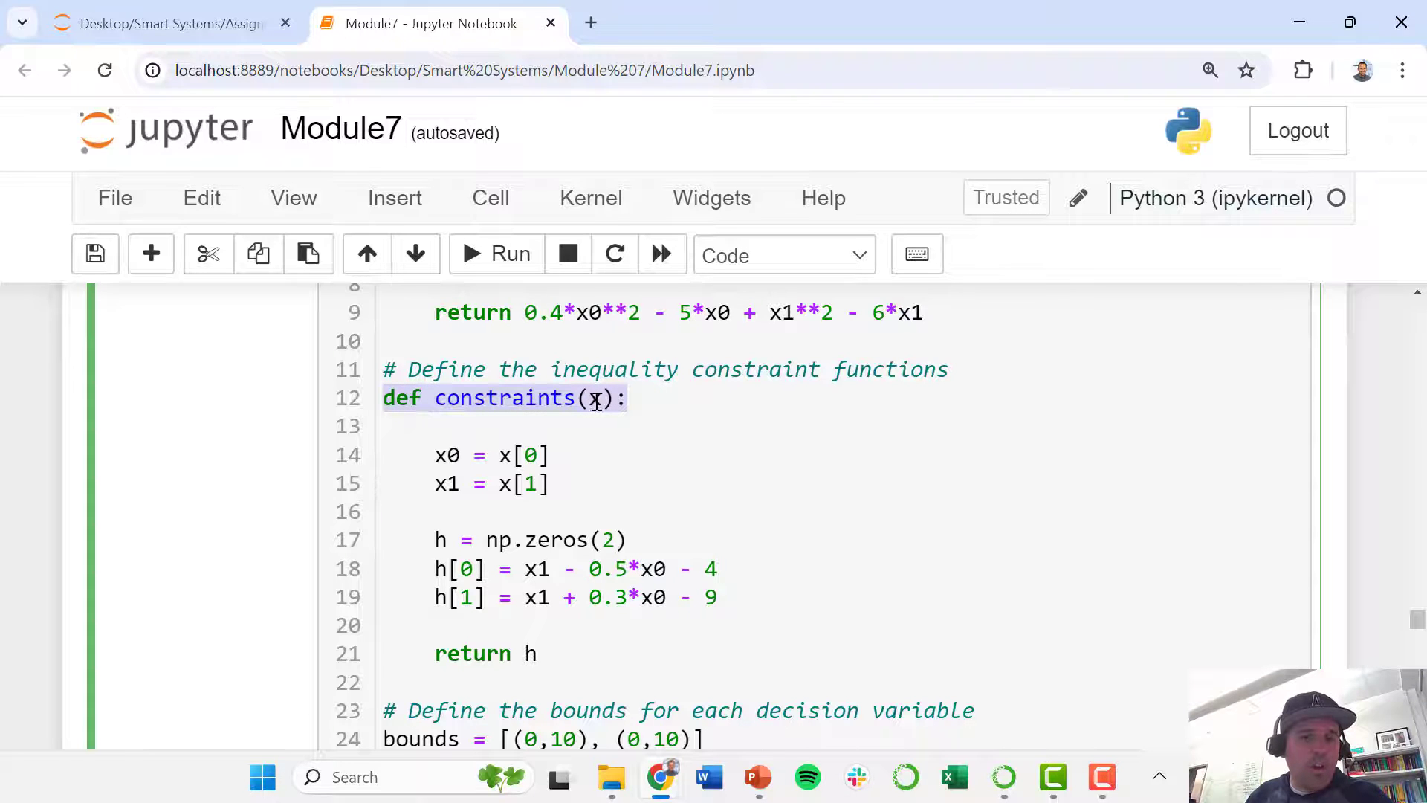
{"action": "mouse_move", "coordinate": [439, 653]}
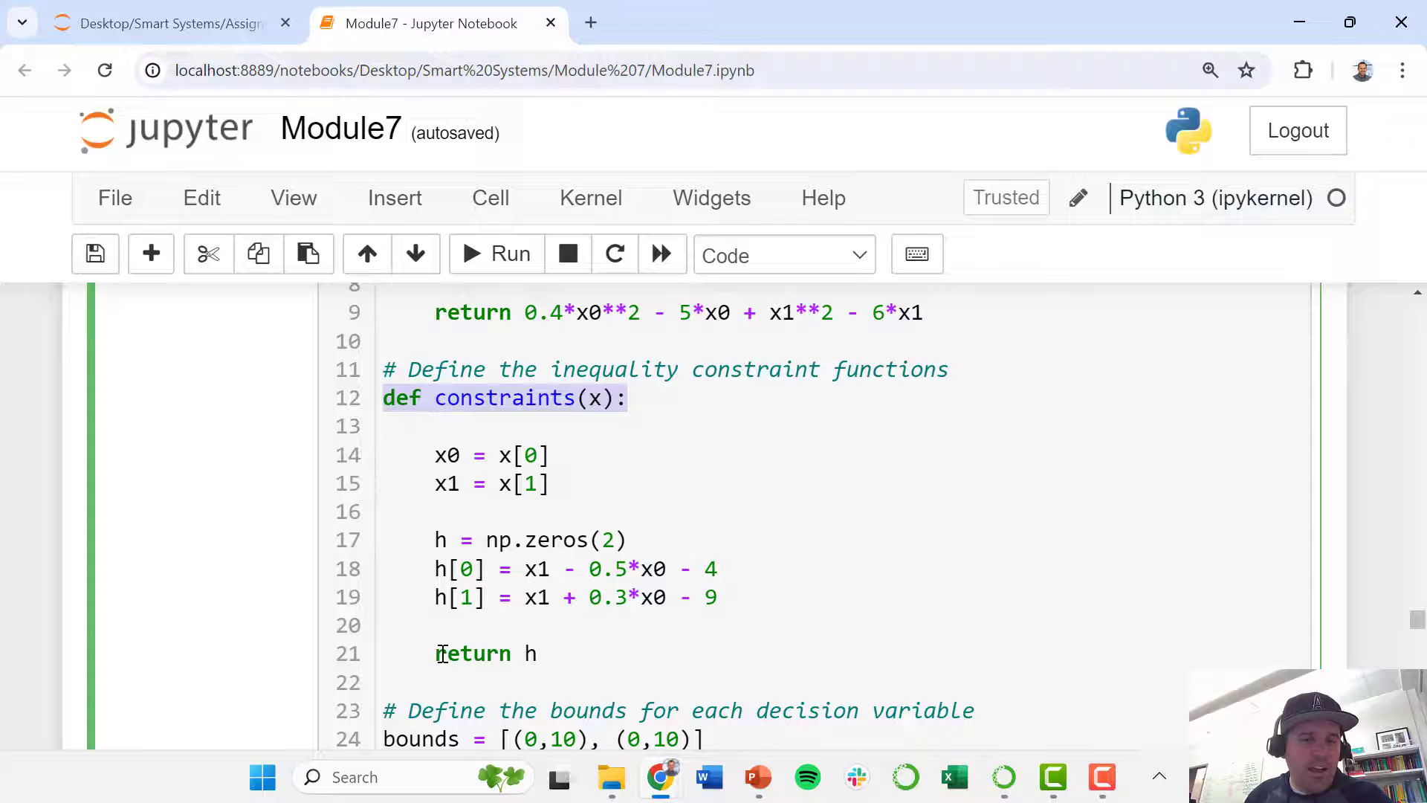
{"action": "double_click", "coordinate": [473, 653]}
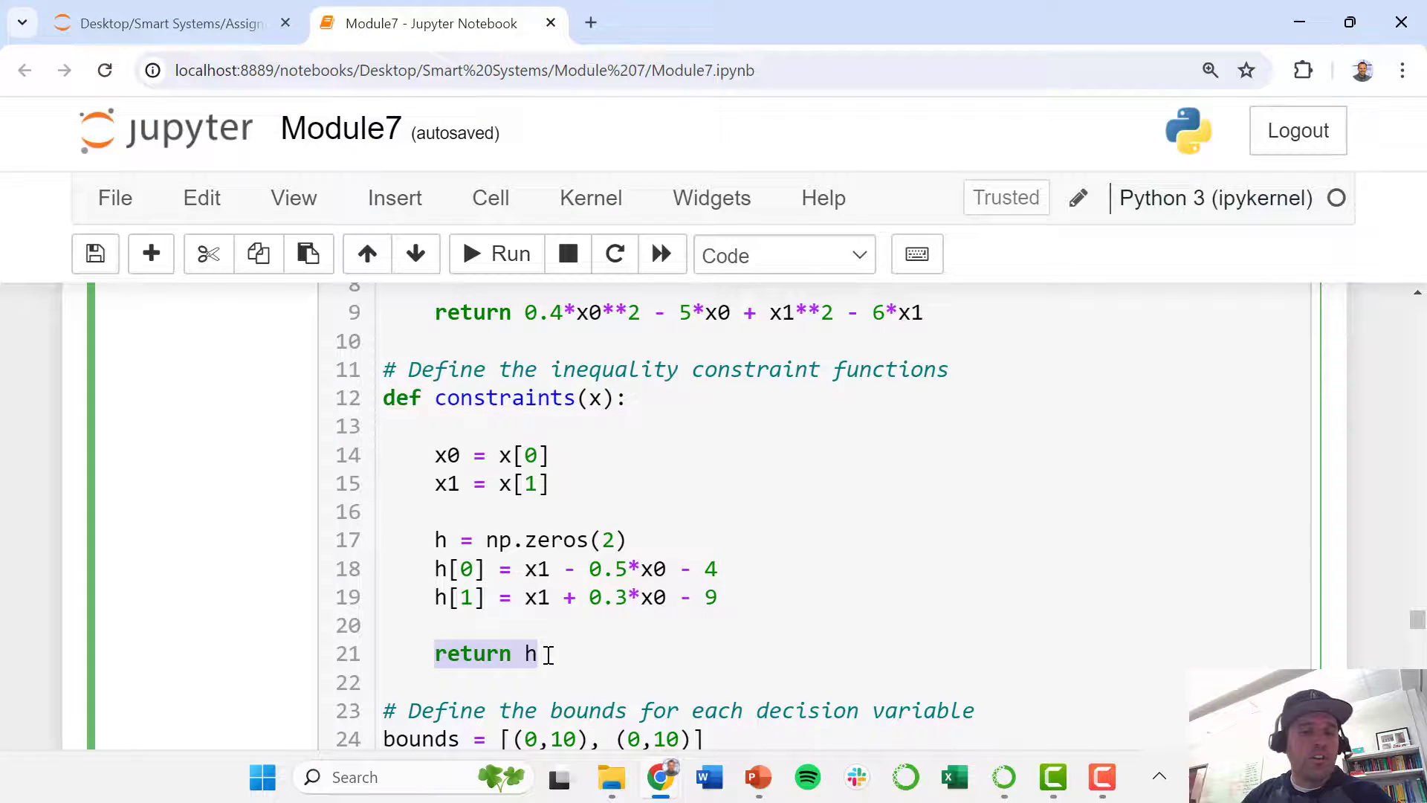
{"action": "scroll", "scroll_direction": "down", "scroll_amount": 3}
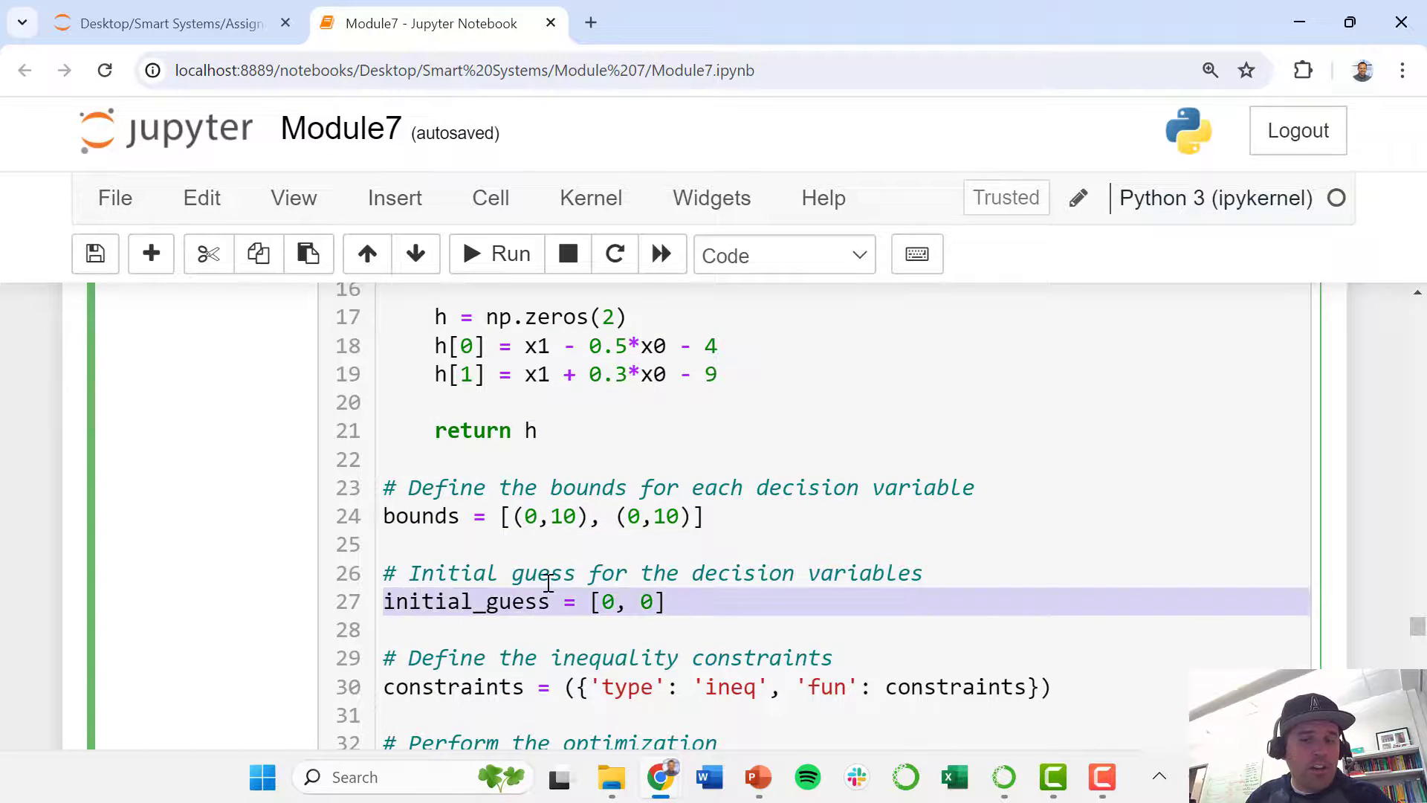
{"action": "scroll", "scroll_direction": "down", "scroll_amount": 3}
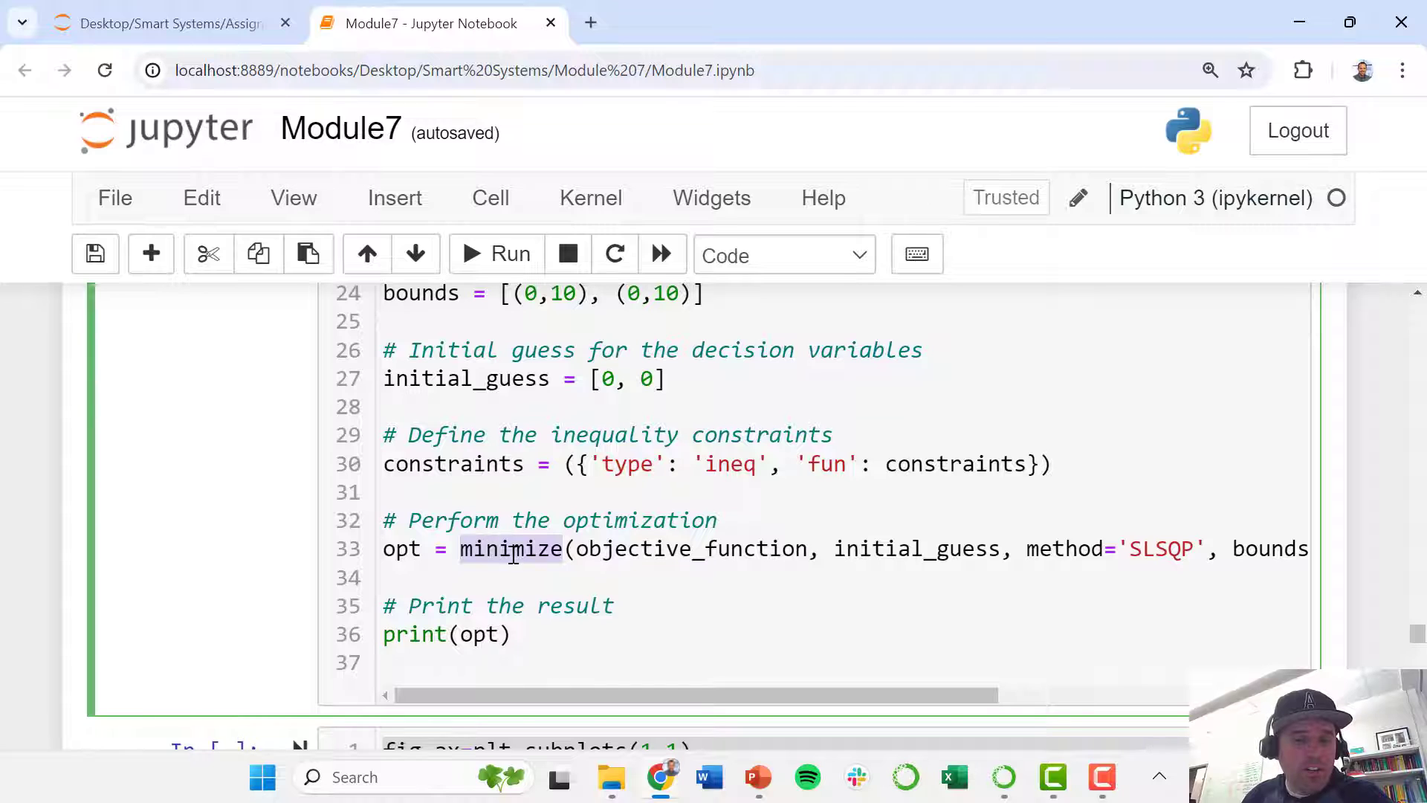
{"action": "left_click", "coordinate": [394, 549]}
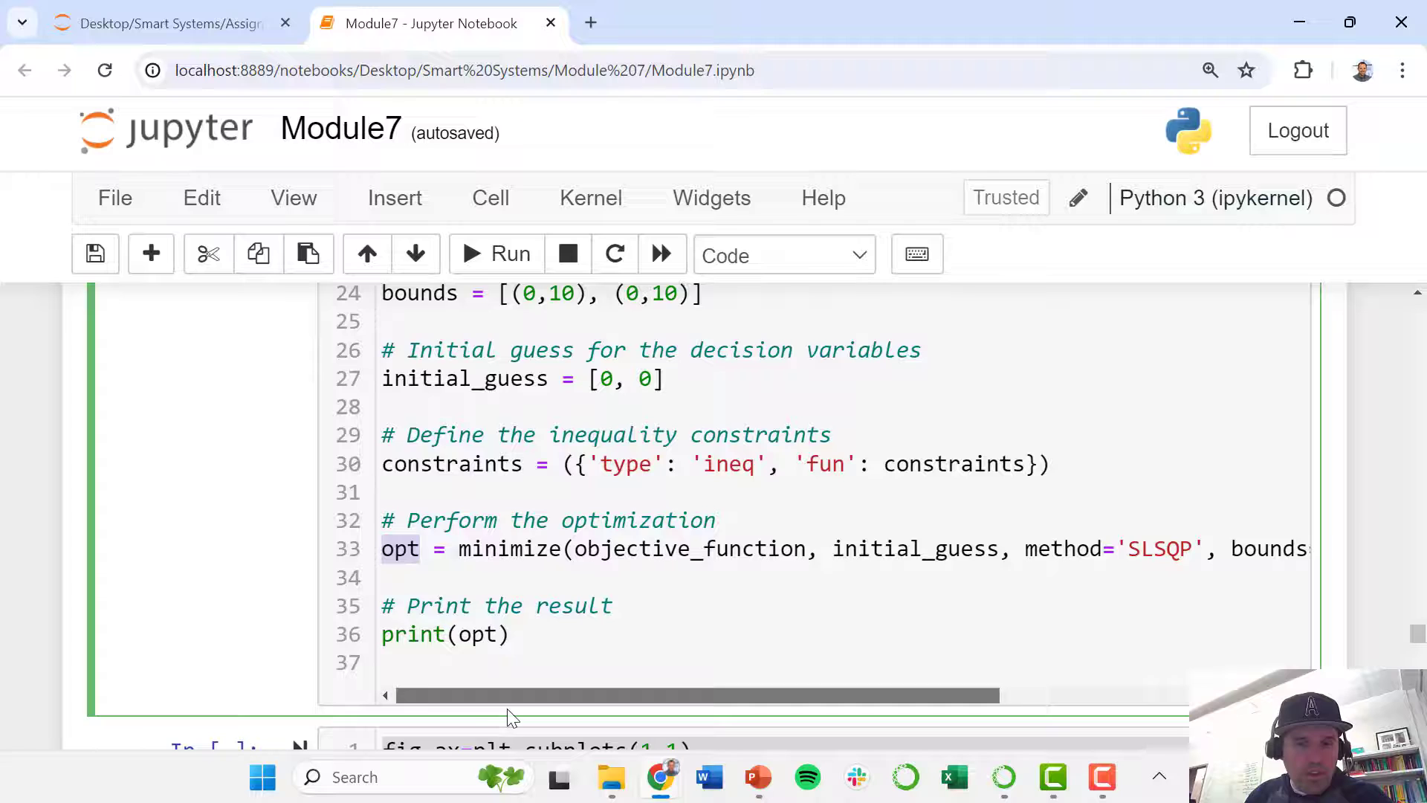
{"action": "scroll", "scroll_direction": "right", "scroll_amount": 3}
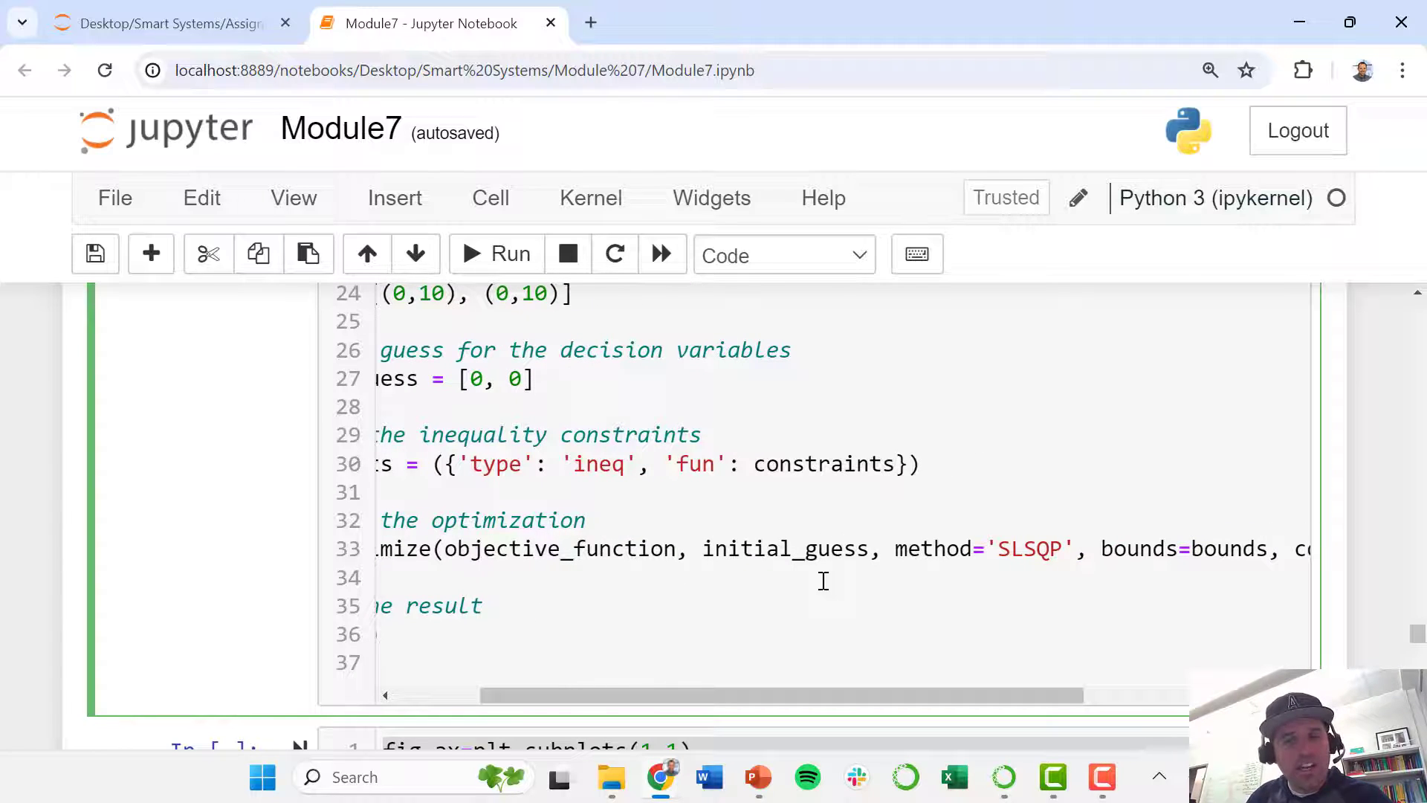
{"action": "scroll", "scroll_direction": "right", "scroll_amount": 3}
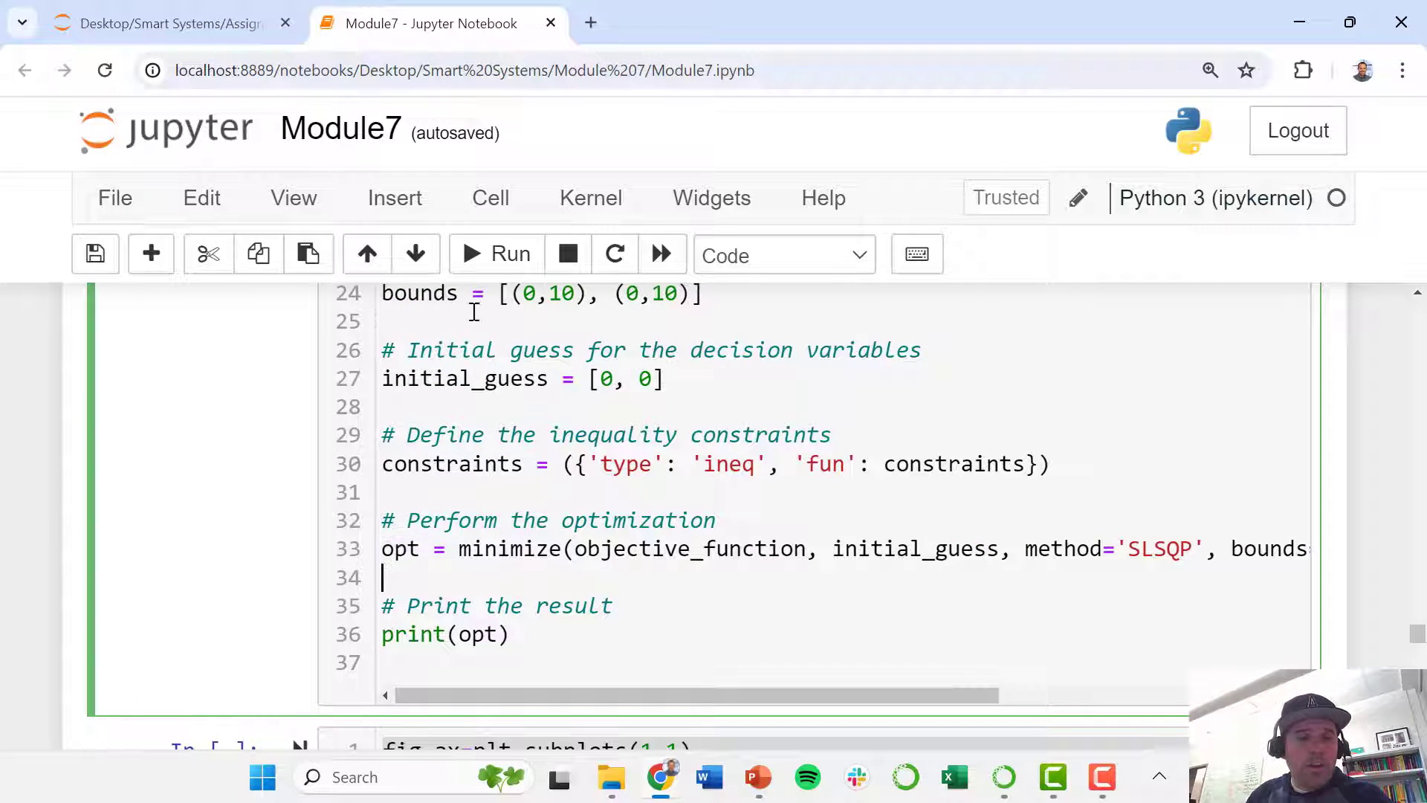
{"action": "left_click", "coordinate": [495, 254]}
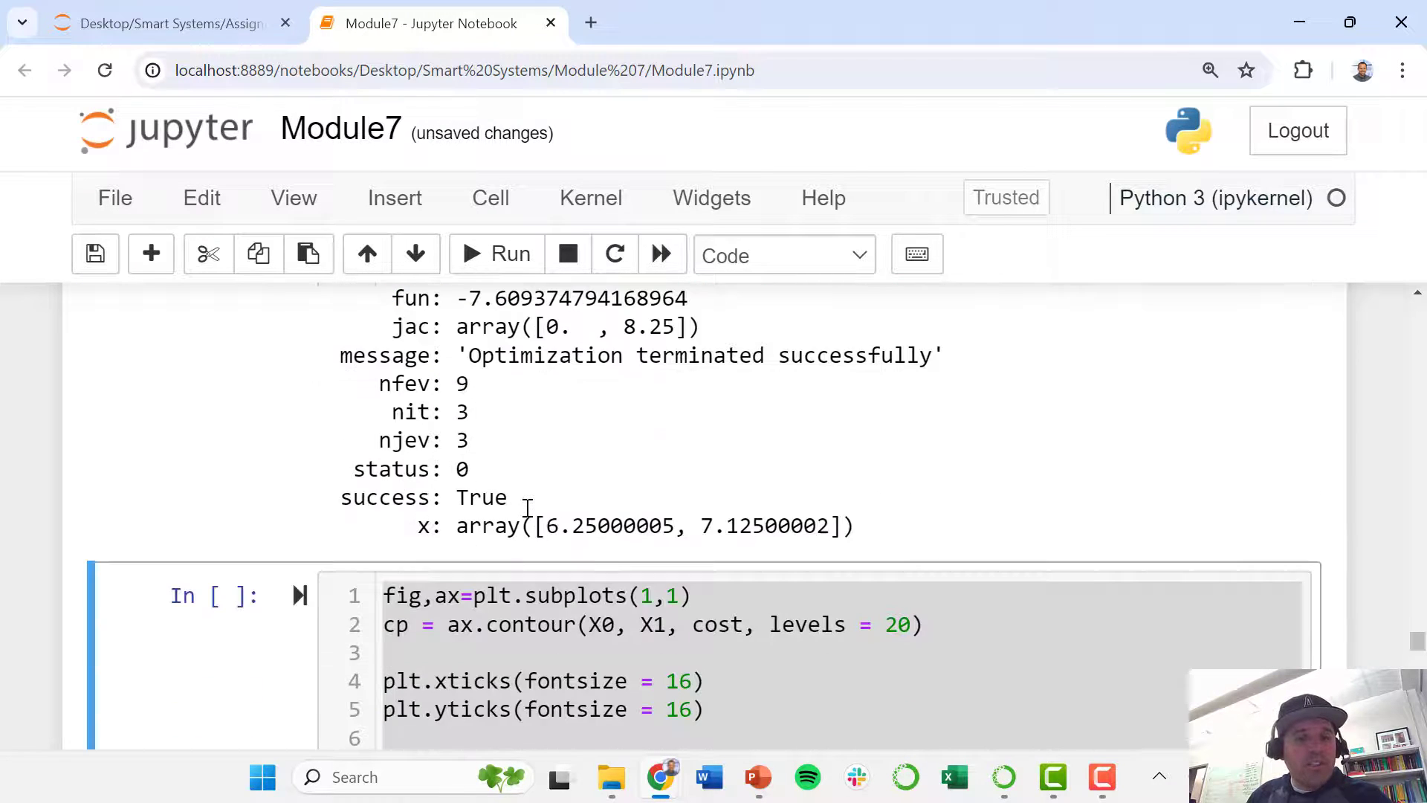
Highlight the optimal x values (about 6.25 and 7.125) in the optimization output
{"action": "scroll", "scroll_direction": "up", "scroll_amount": 3}
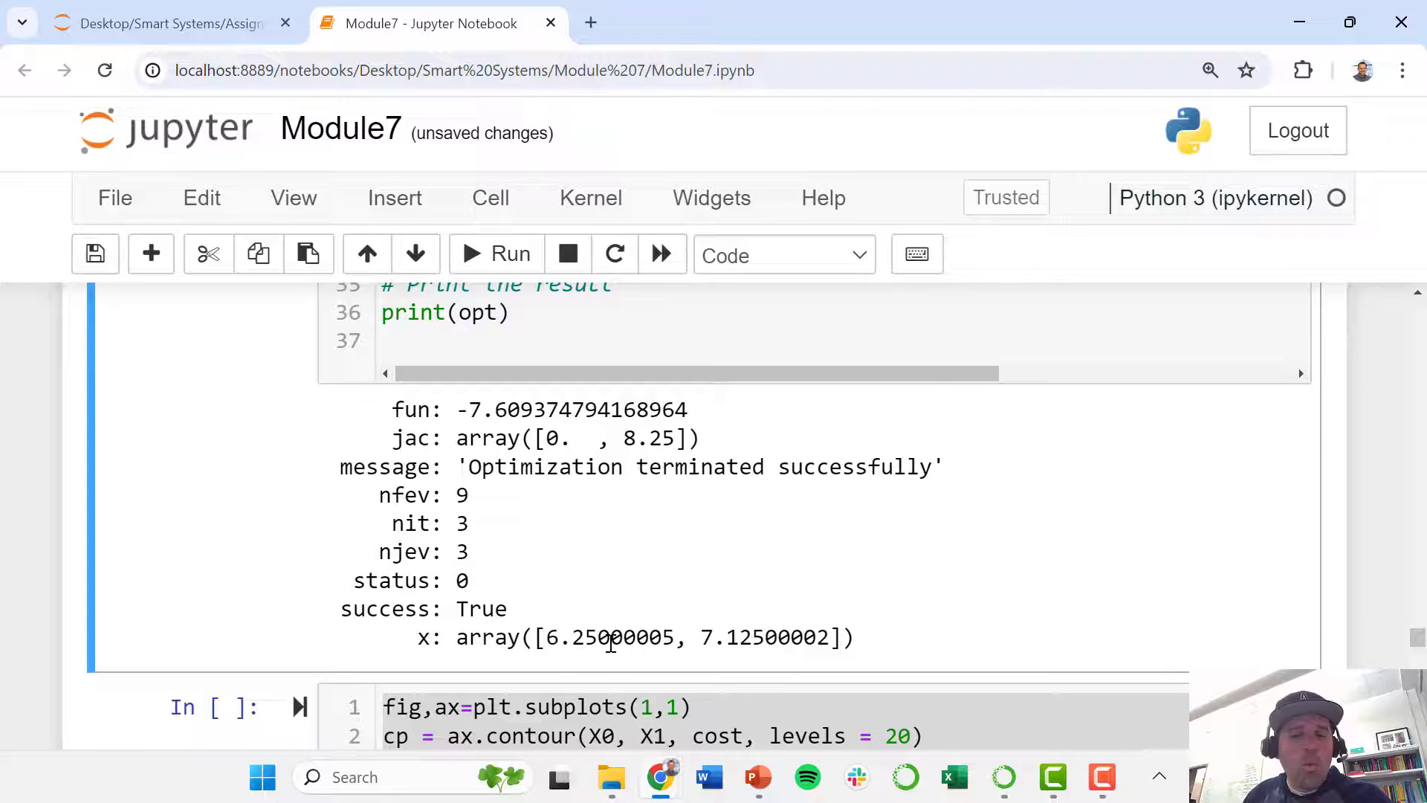
{"action": "double_click", "coordinate": [559, 637]}
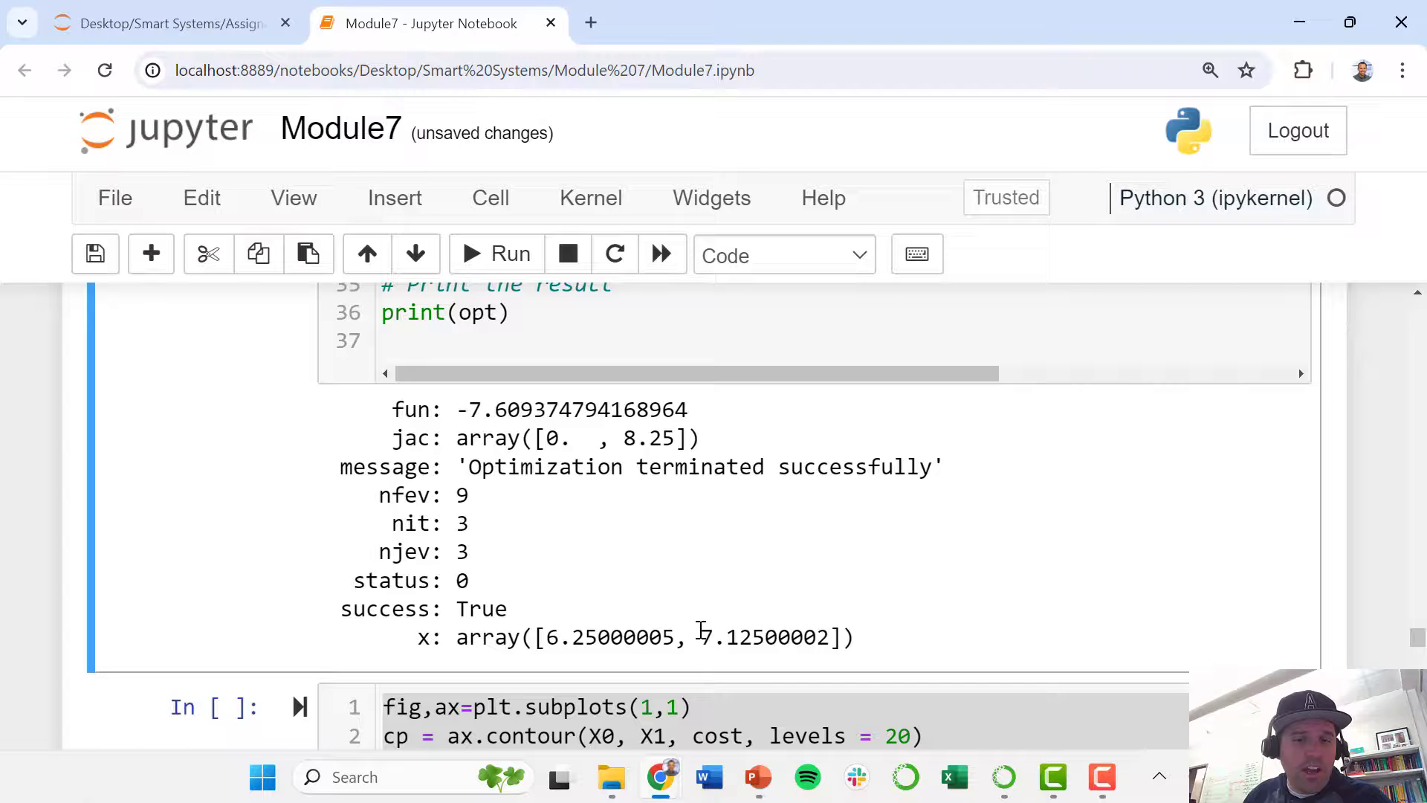
{"action": "double_click", "coordinate": [733, 636]}
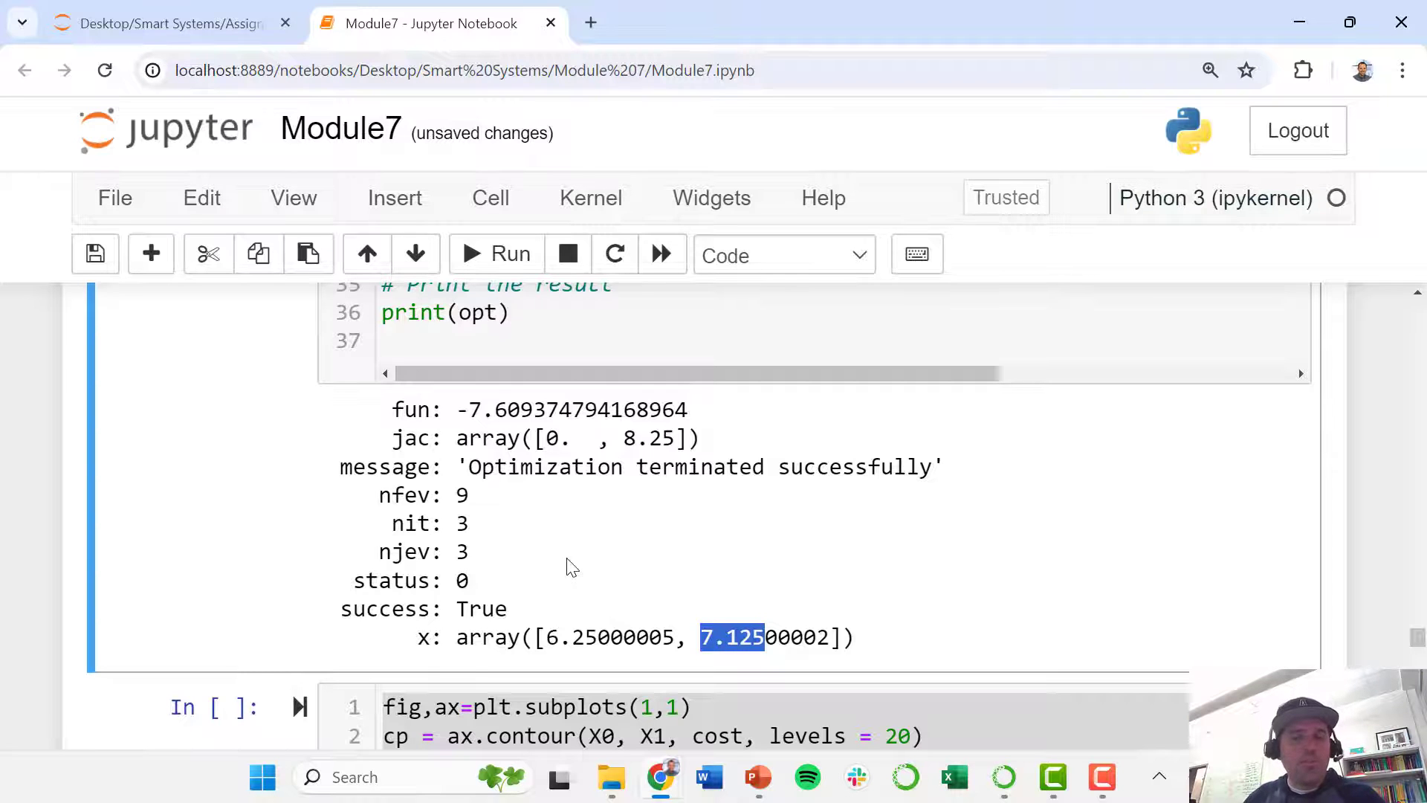
{"action": "scroll", "scroll_direction": "down", "scroll_amount": 3}
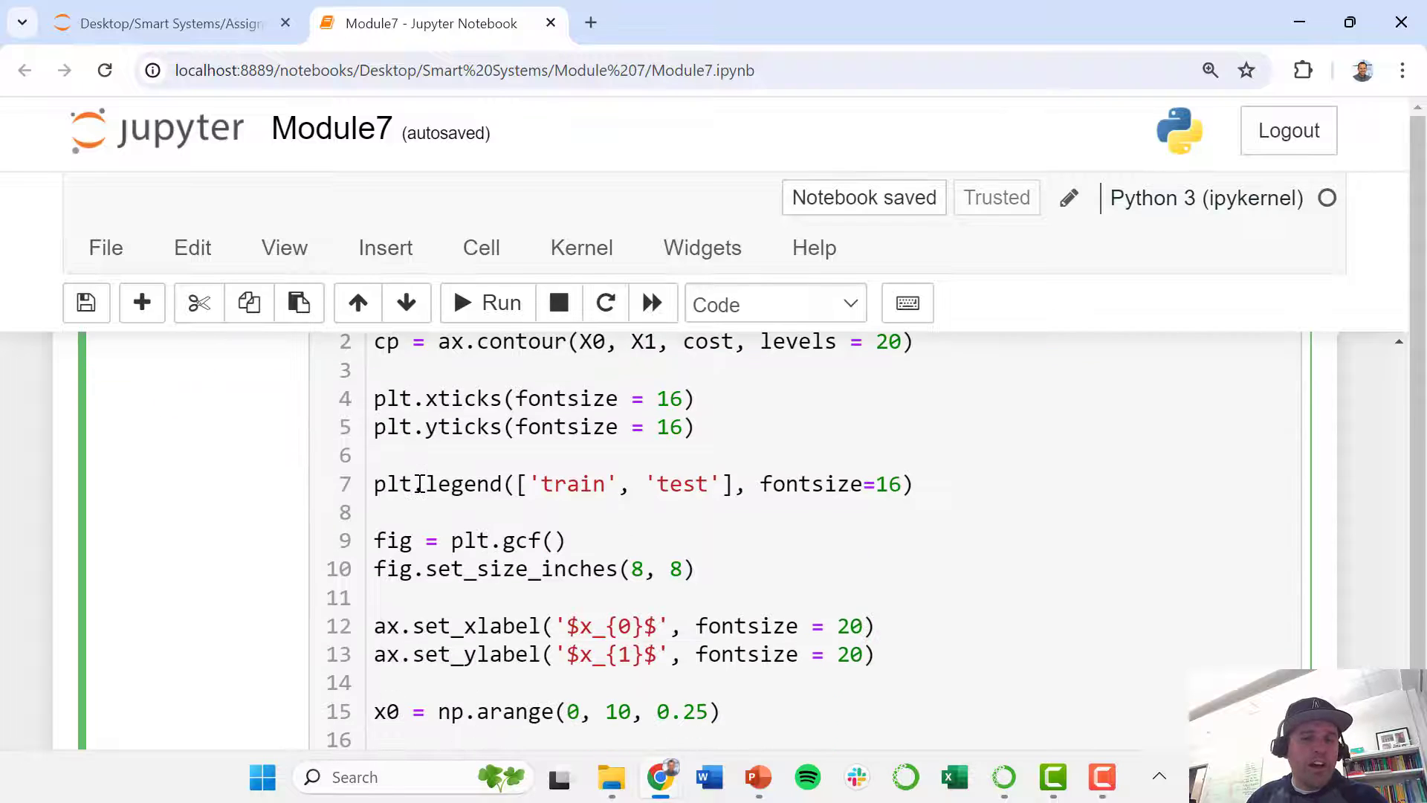
{"action": "scroll", "scroll_direction": "up", "scroll_amount": 3}
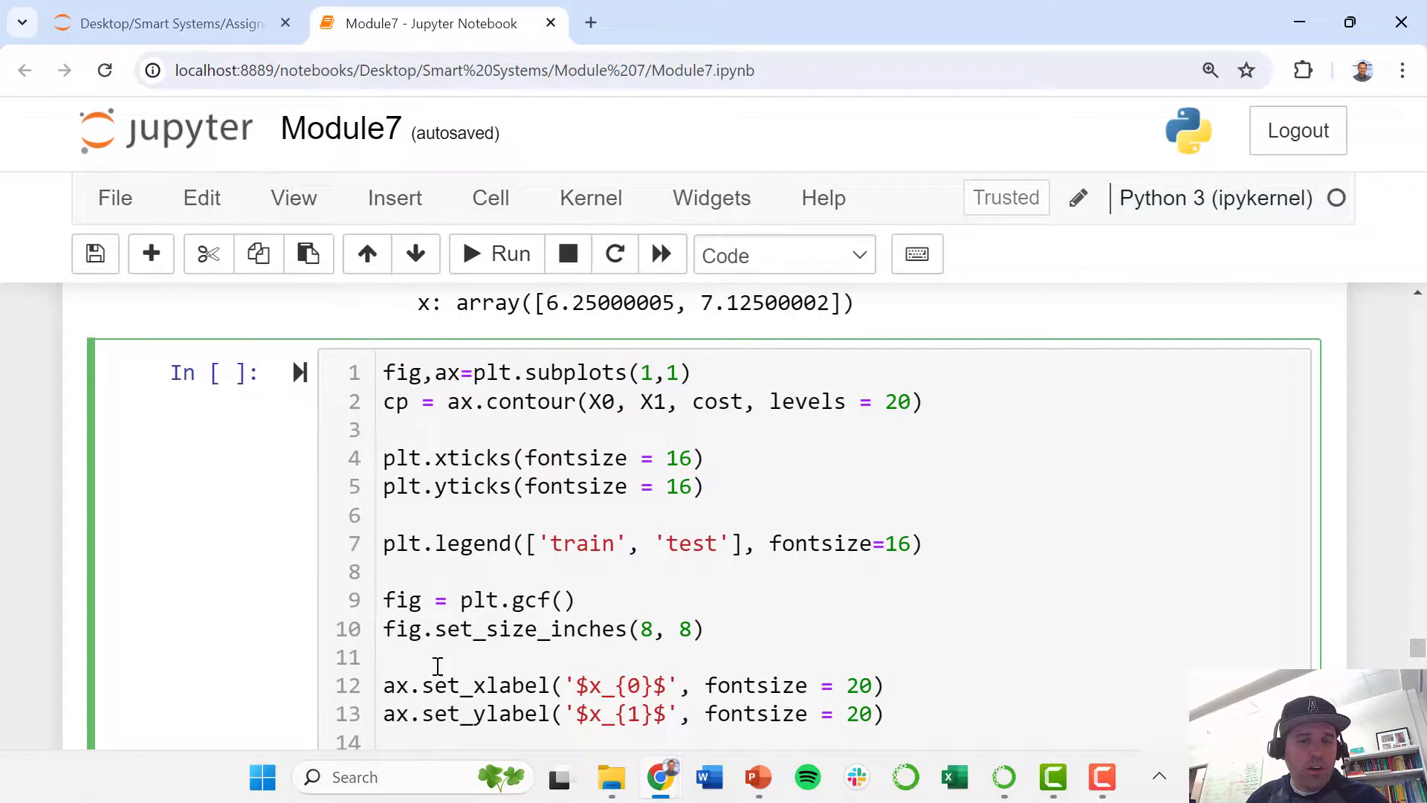
{"action": "scroll", "scroll_direction": "down", "scroll_amount": 3}
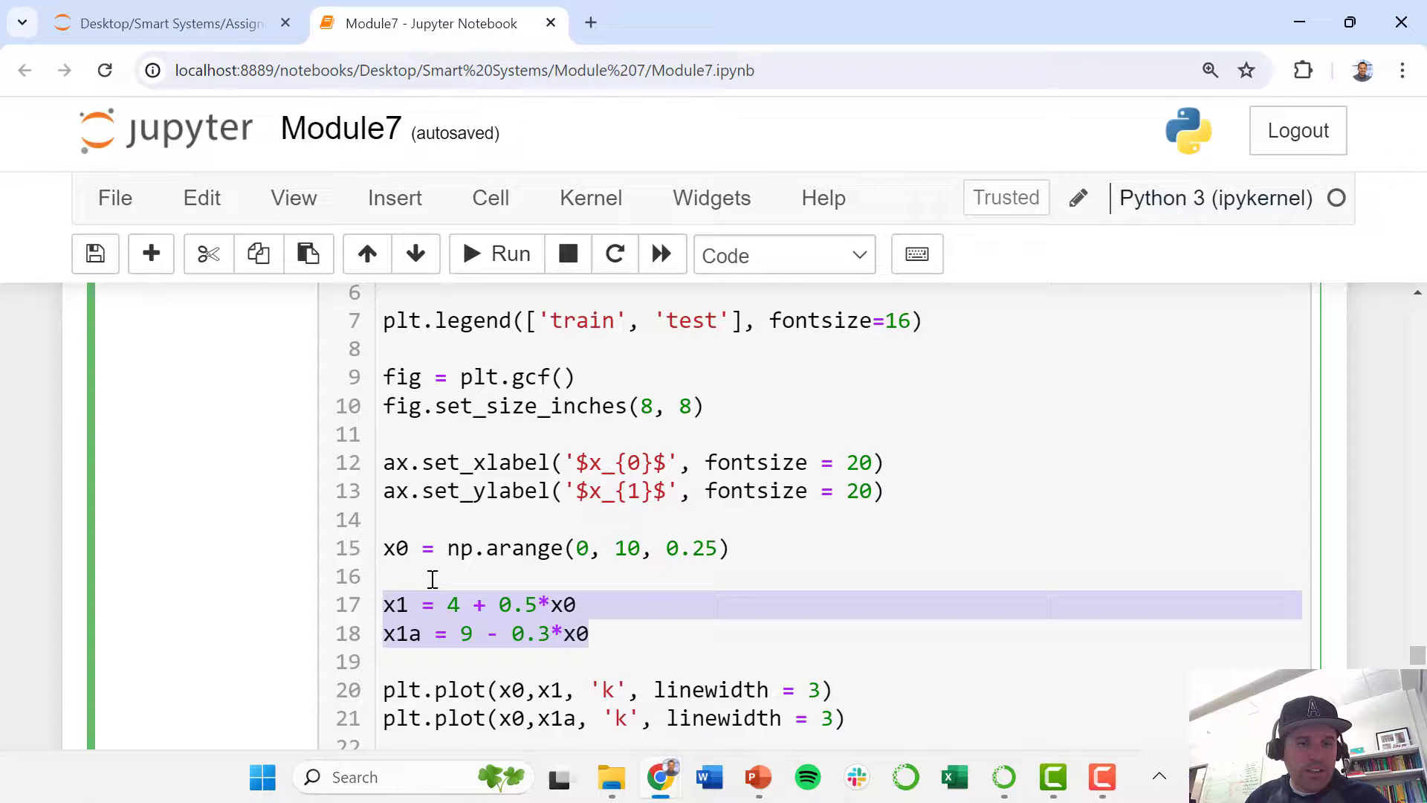
{"action": "left_click", "coordinate": [411, 633]}
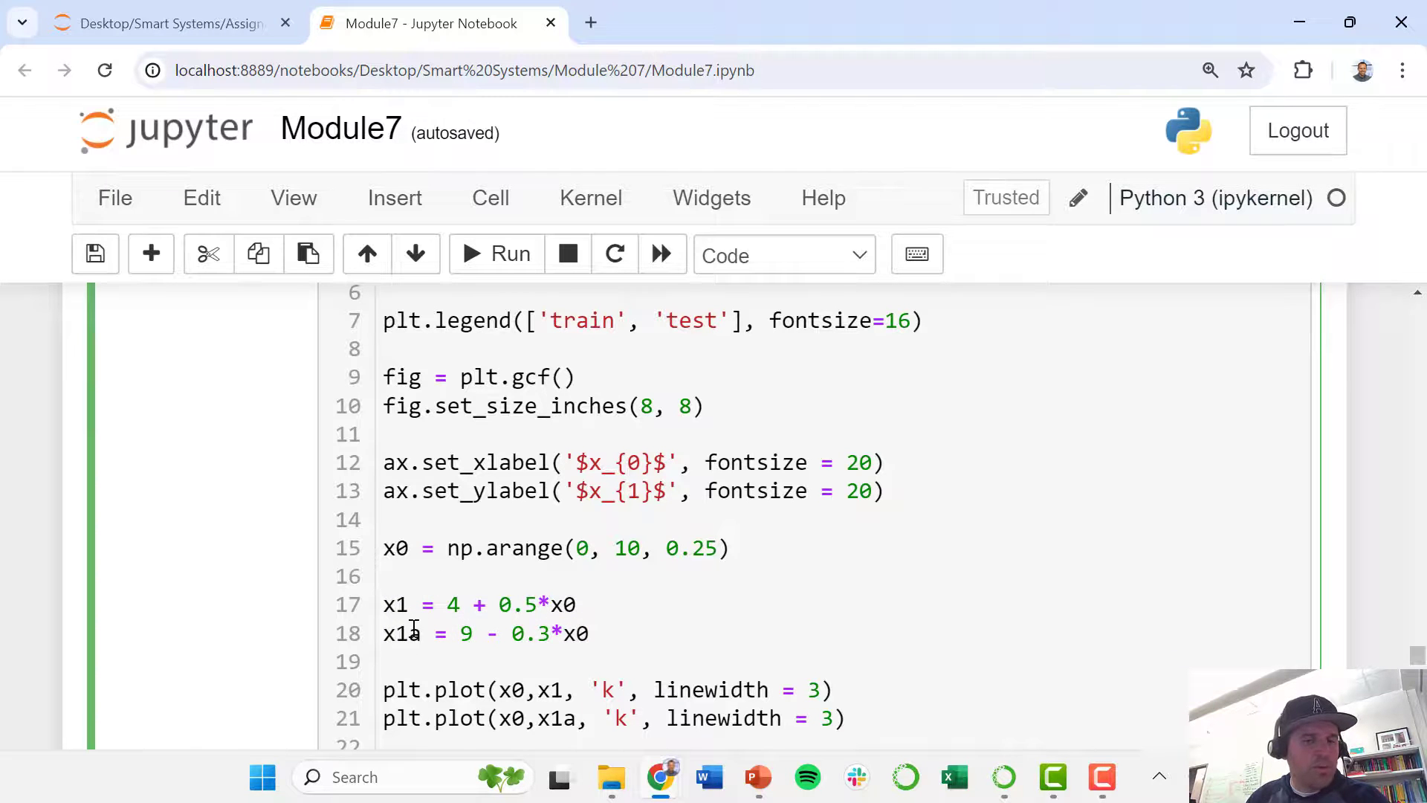
{"action": "scroll", "scroll_direction": "up", "scroll_amount": 3}
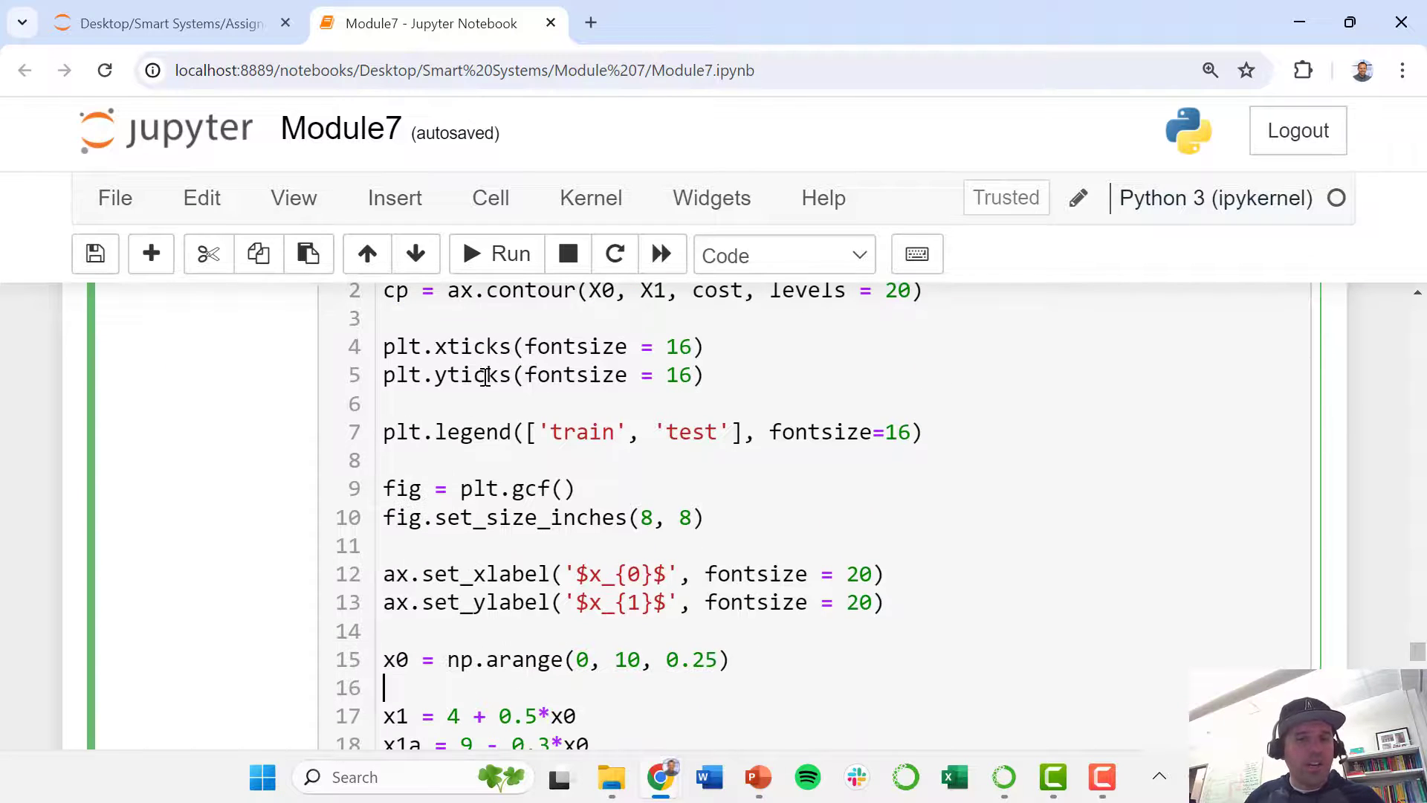
{"action": "scroll", "scroll_direction": "down", "scroll_amount": 3}
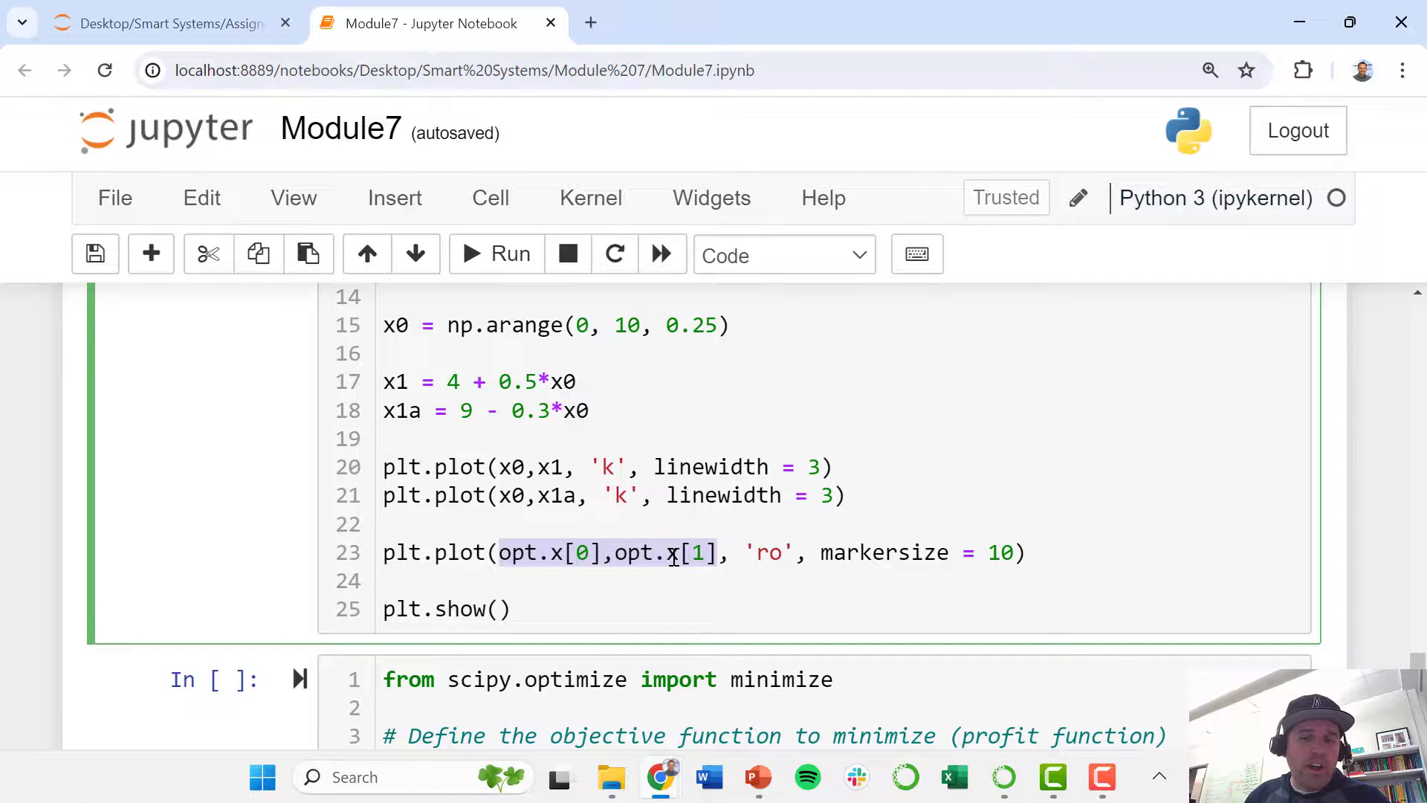
{"action": "mouse_move", "coordinate": [496, 254]}
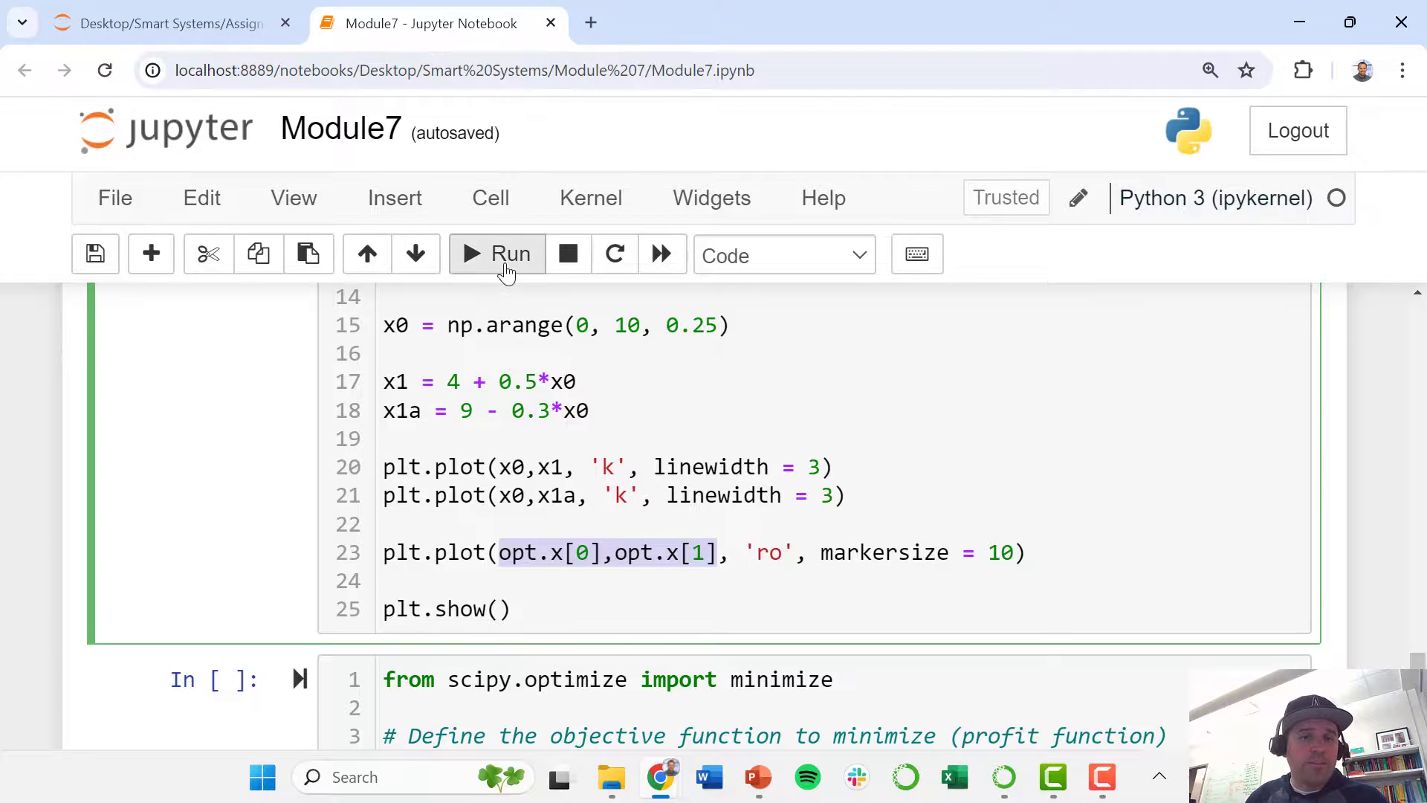
Run the plotting cell to draw contours, both constraint lines and the red optimum marker
{"action": "left_click", "coordinate": [496, 254]}
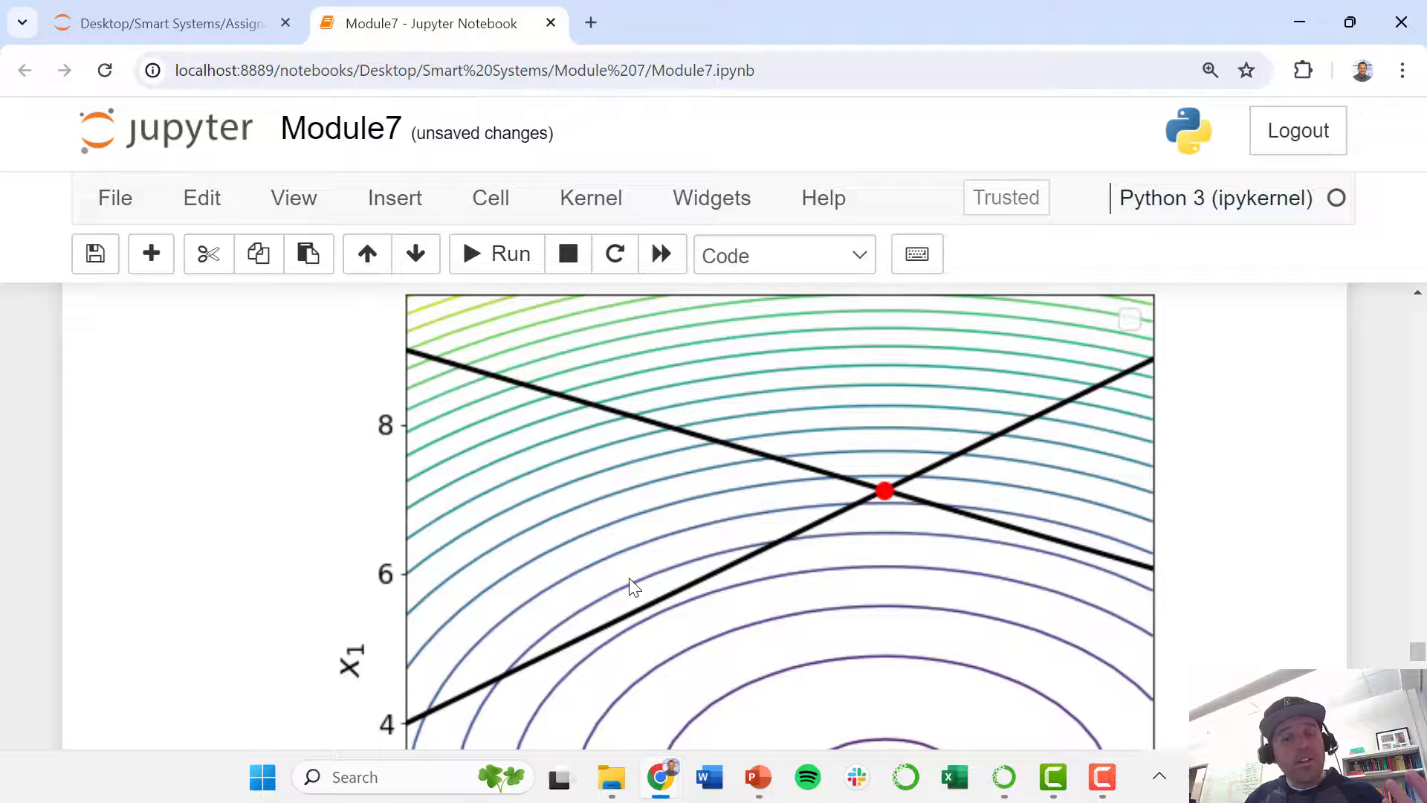
{"action": "mouse_move", "coordinate": [887, 455]}
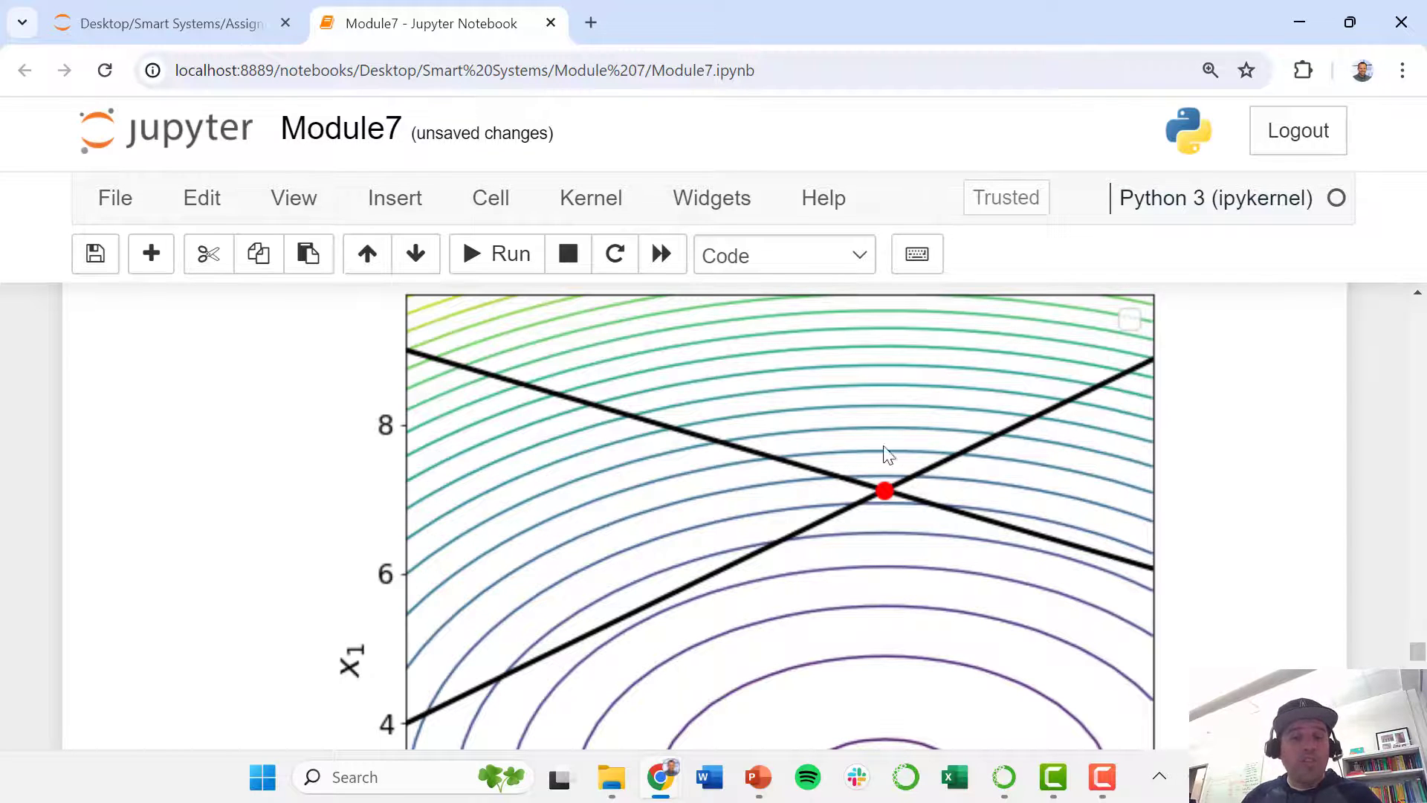
{"action": "mouse_move", "coordinate": [883, 499]}
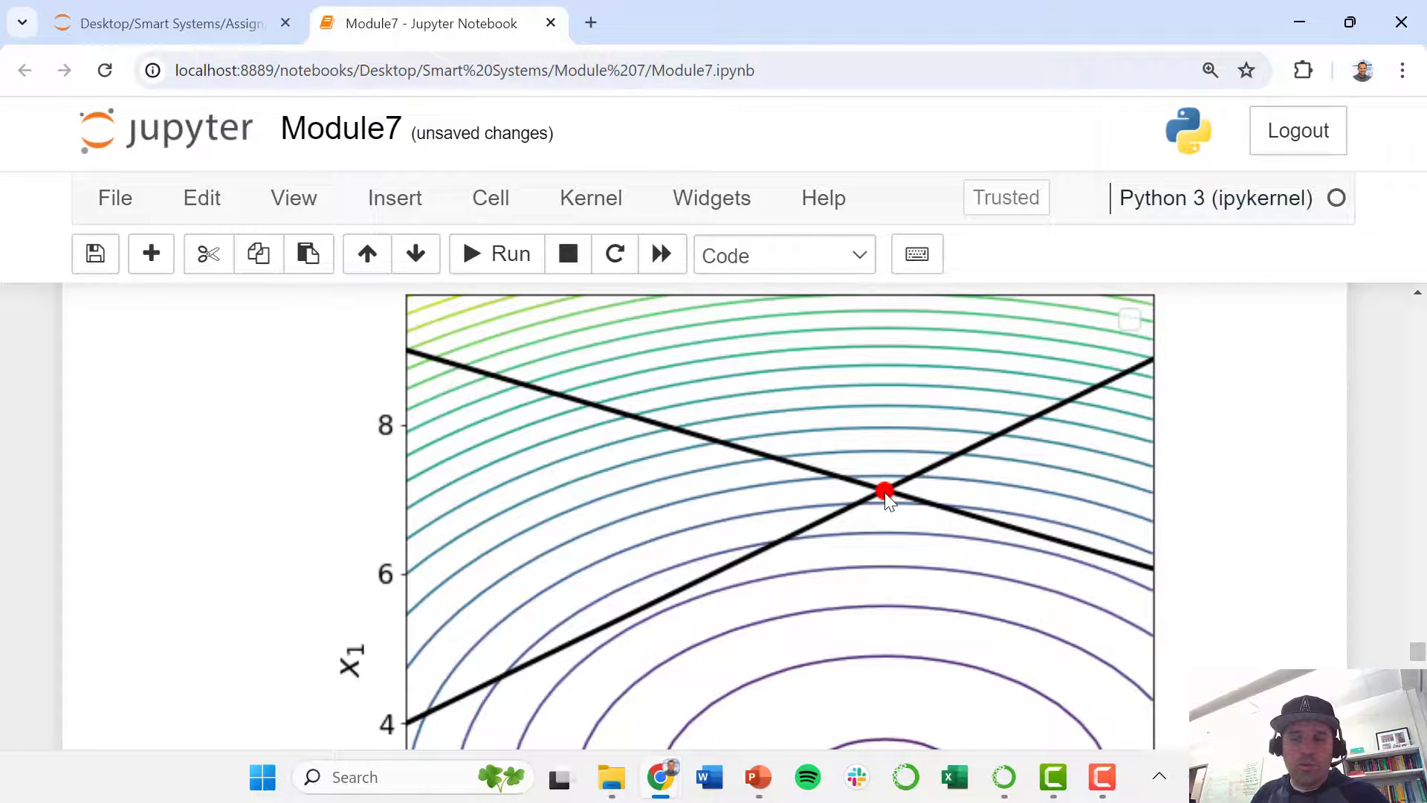
{"action": "mouse_move", "coordinate": [709, 540]}
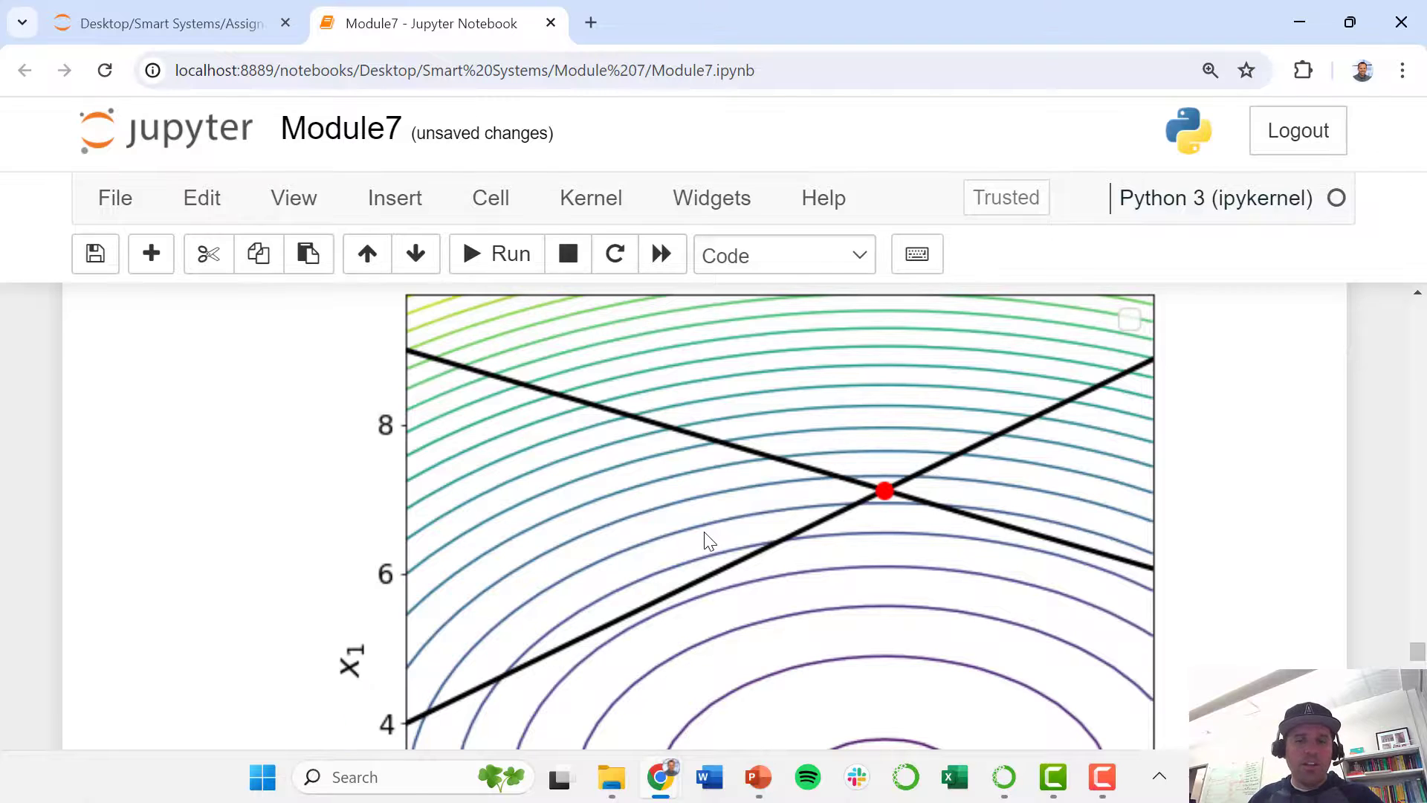